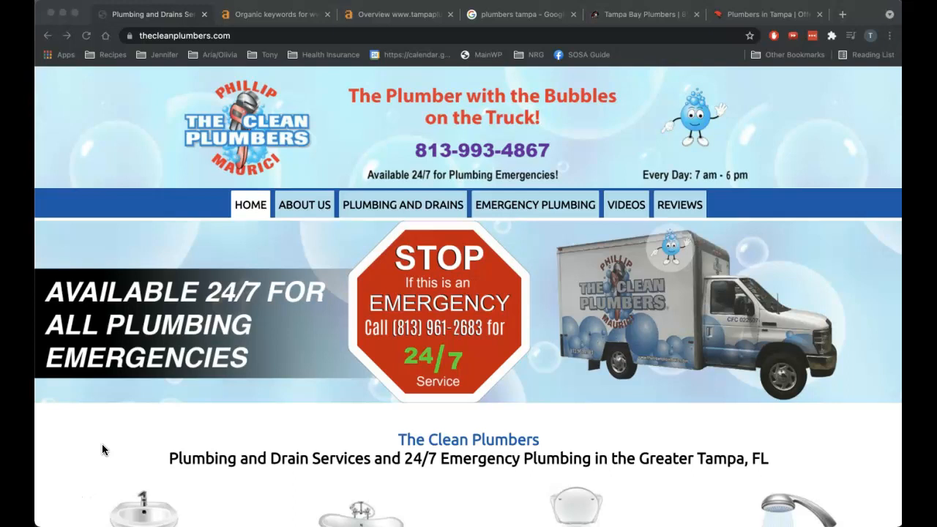
mouse_move(357, 286)
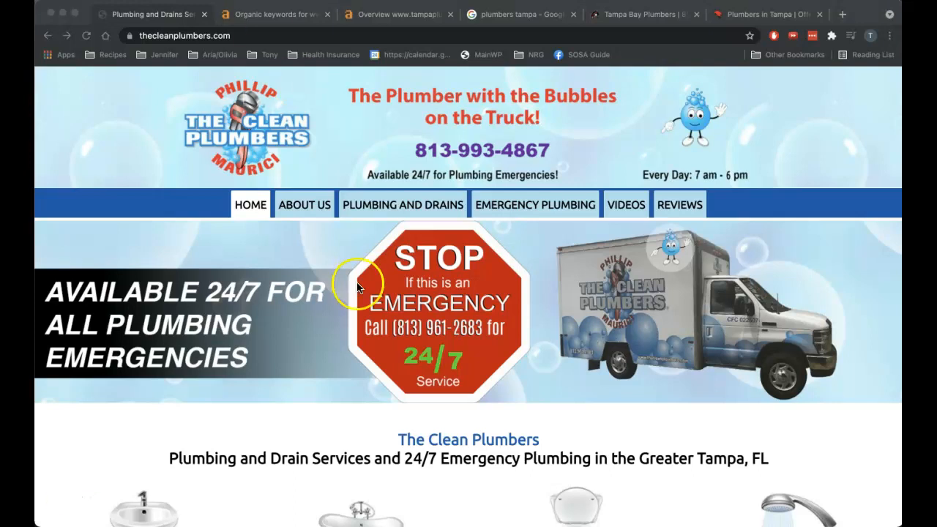
mouse_move(196, 394)
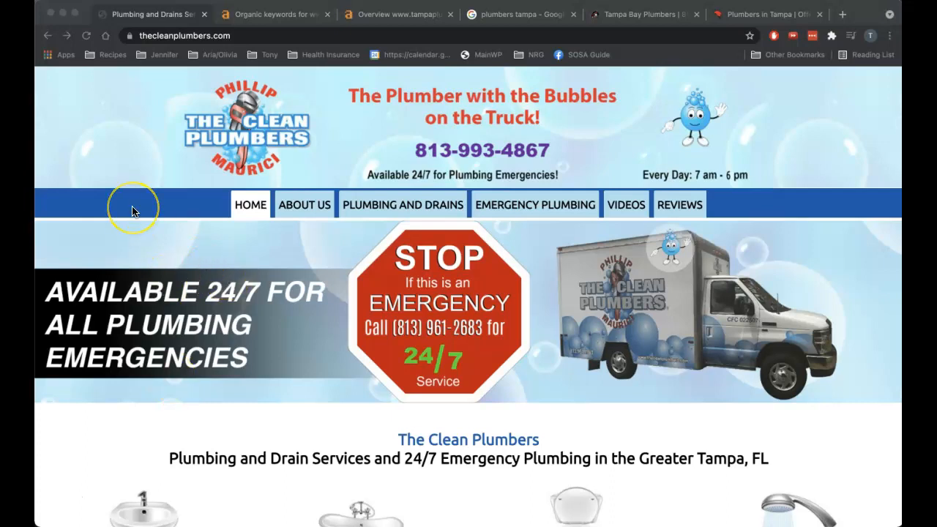
Scroll down through the sections of the website currently under review
scroll("down", 3)
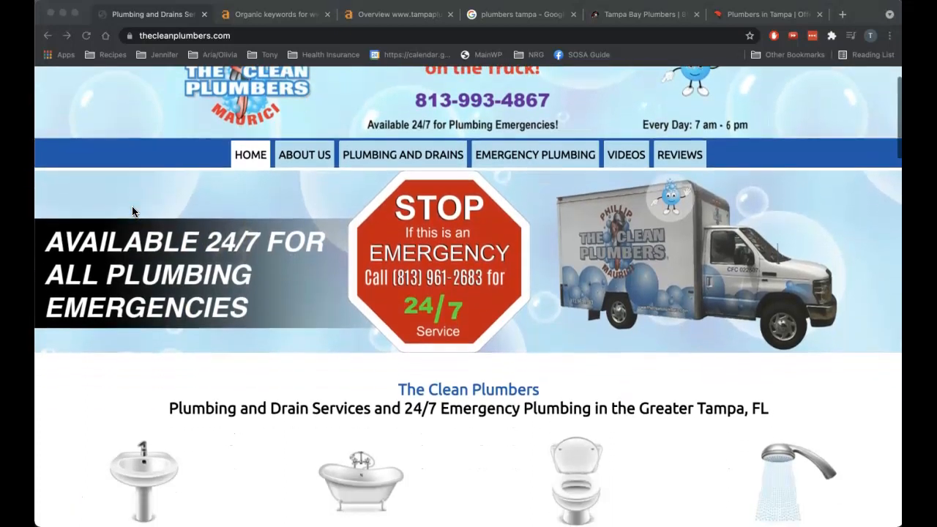
scroll("down", 3)
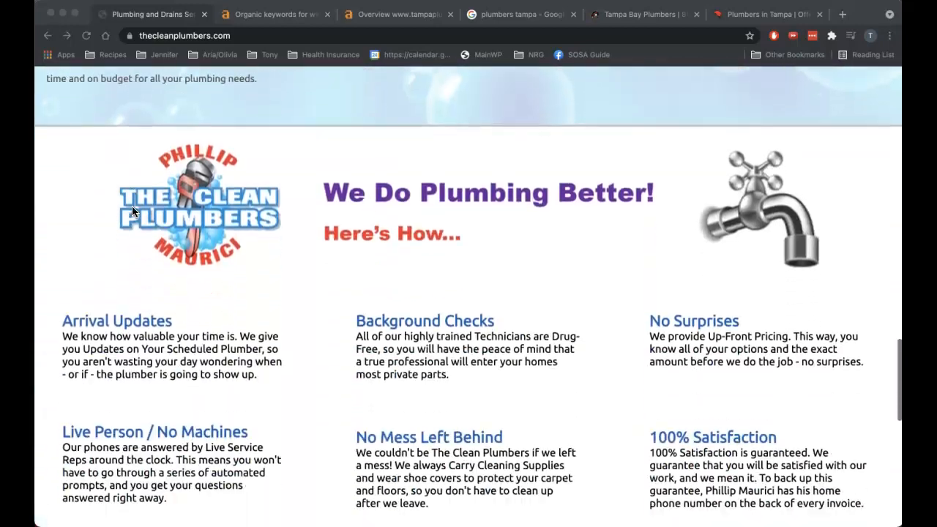
scroll("down", 3)
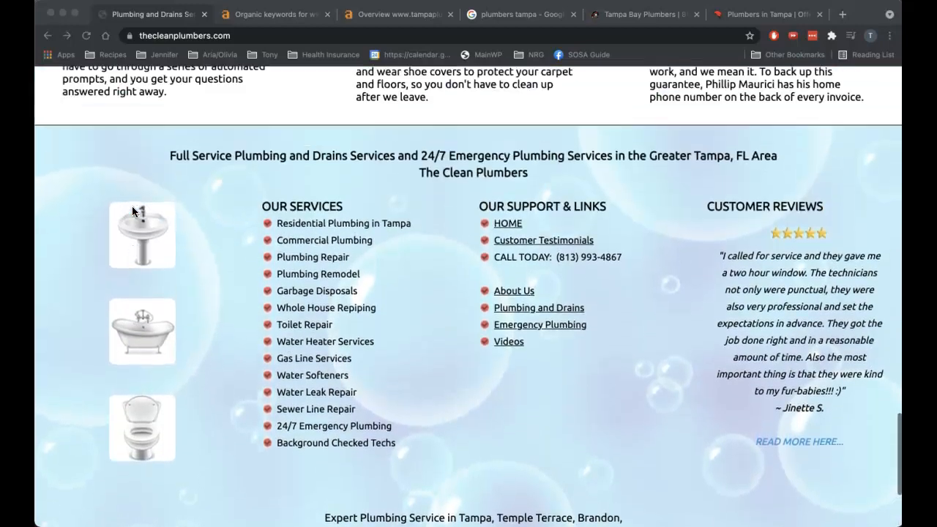
scroll("down", 3)
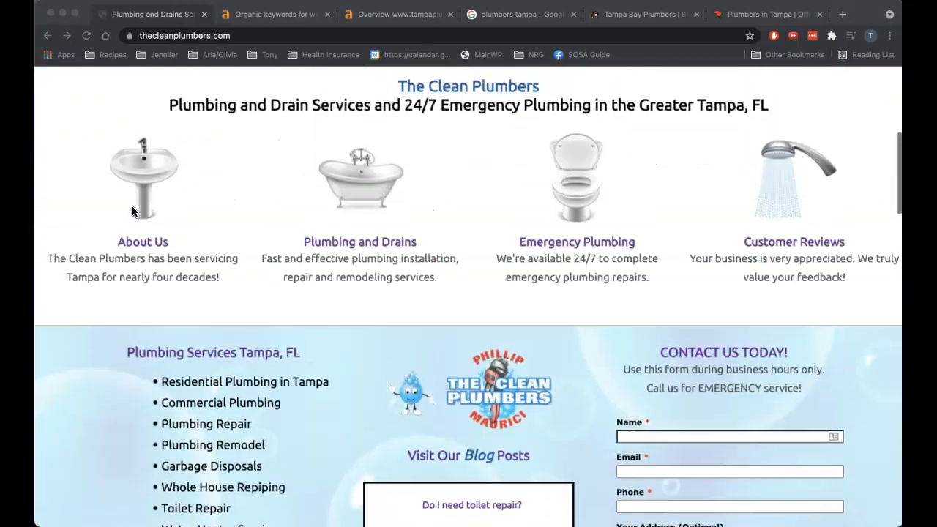
scroll("down", 3)
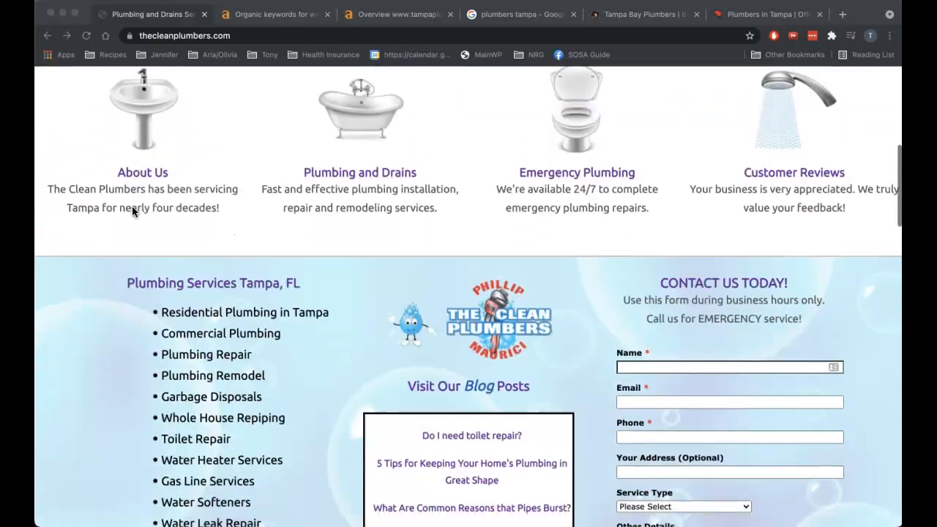
scroll("down", 3)
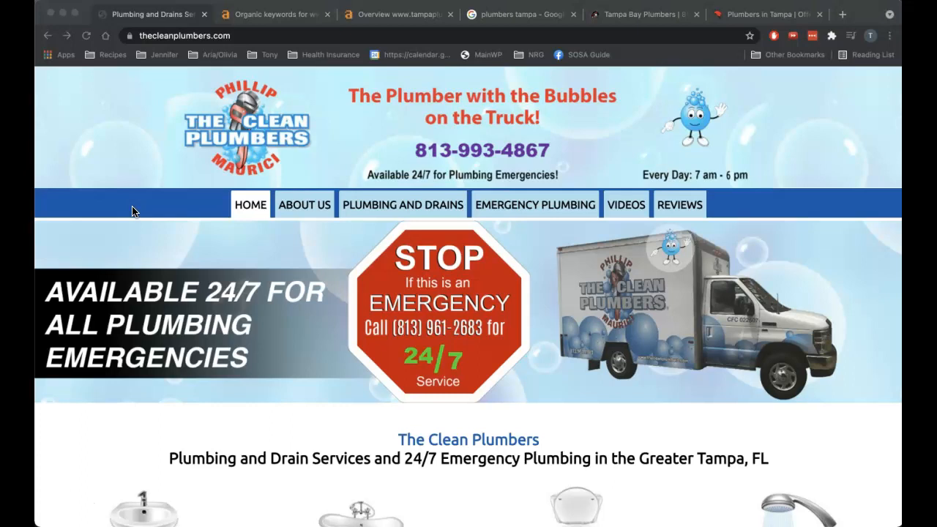
mouse_move(460, 53)
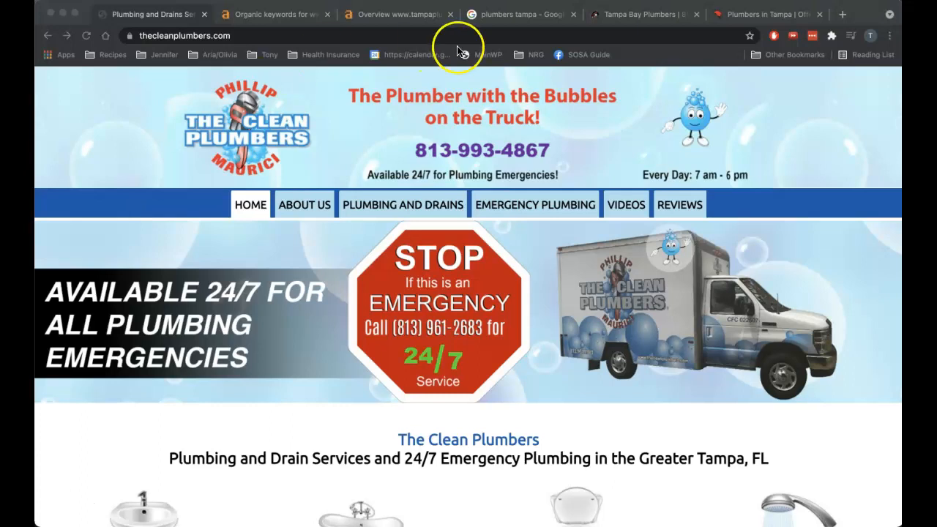
Review the Tampa Bay Plumbers competitor home page, highlighting the company name heading and scrolling through its content
left_click(644, 15)
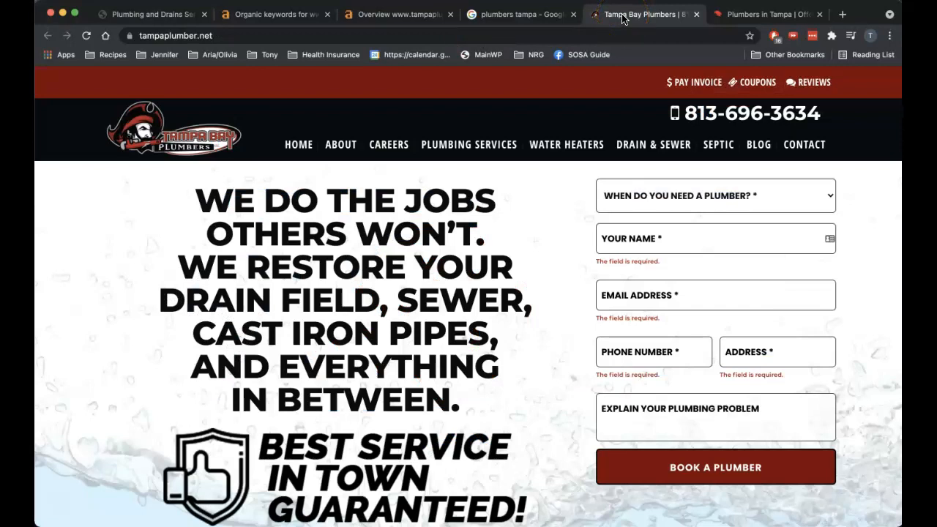
left_click(468, 145)
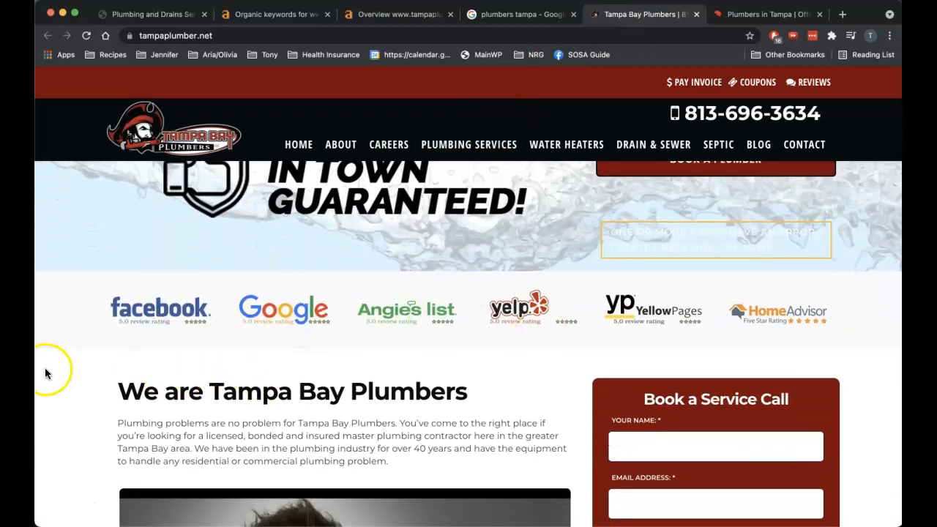
scroll("down", 3)
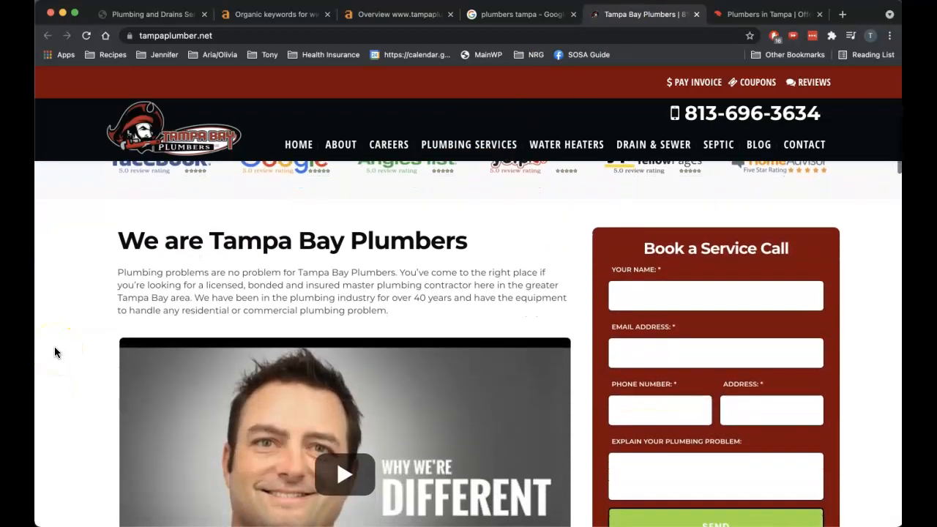
left_click_drag(211, 219, 417, 219)
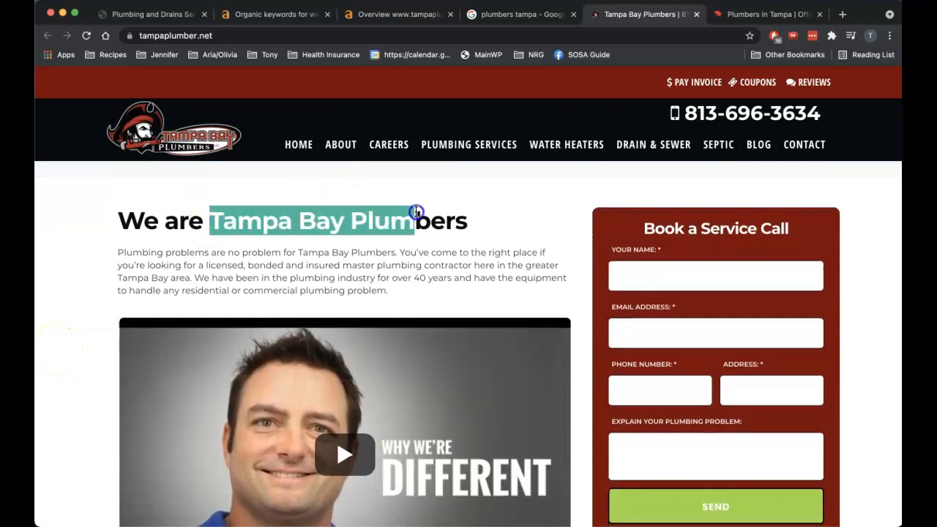
scroll("down", 3)
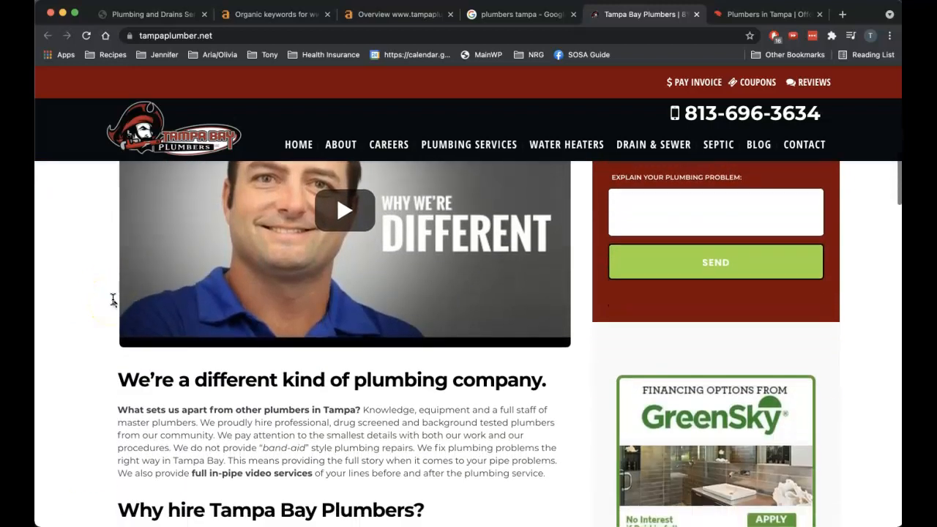
scroll("down", 3)
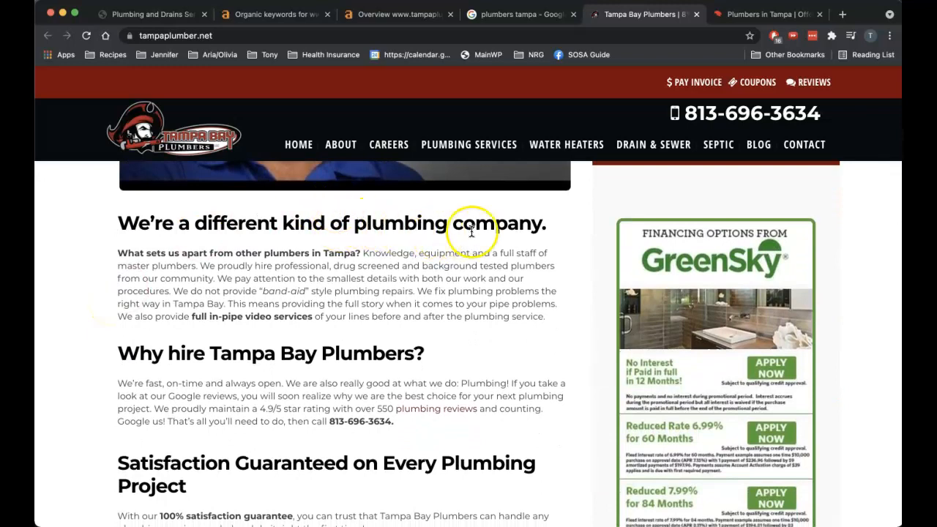
scroll("down", 3)
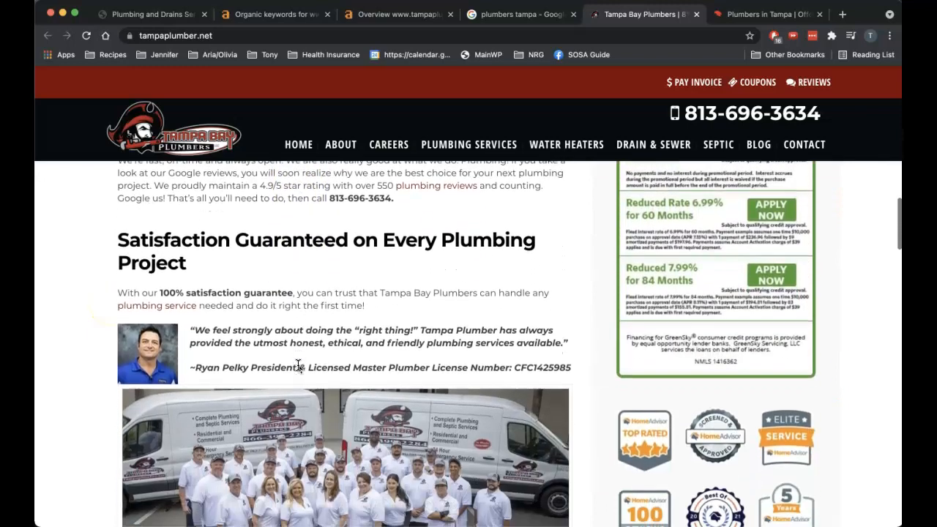
scroll("down", 3)
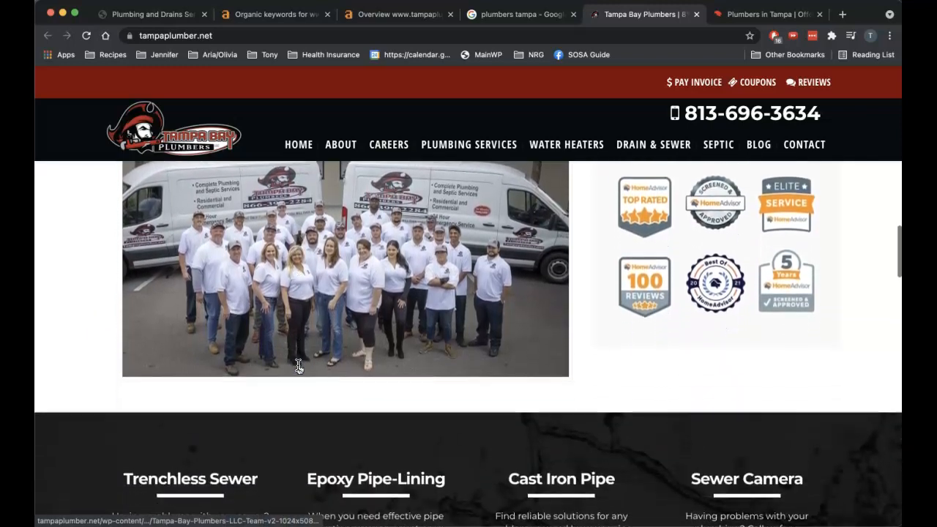
scroll("down", 3)
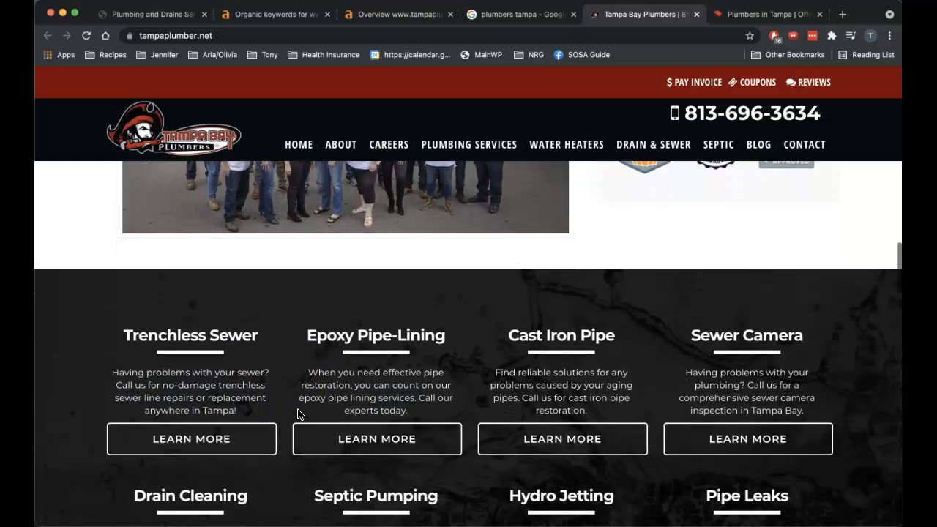
scroll("down", 3)
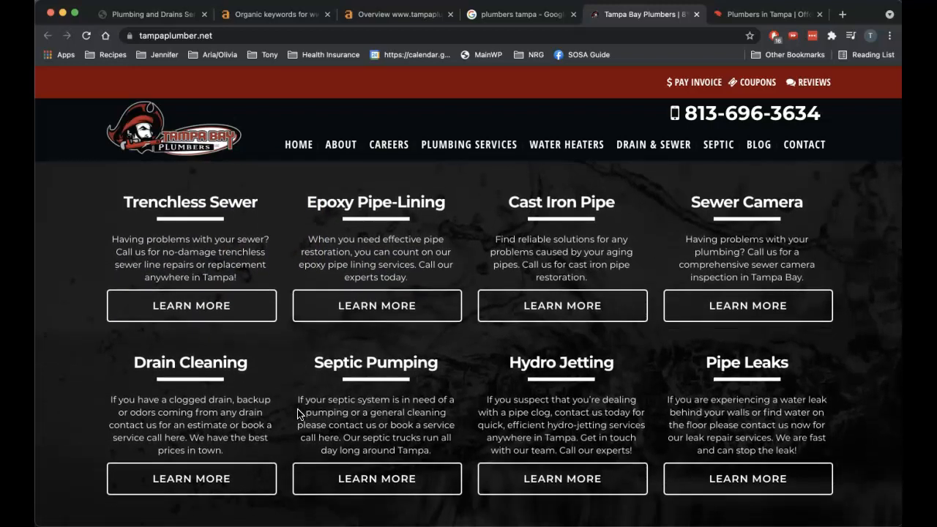
scroll("down", 3)
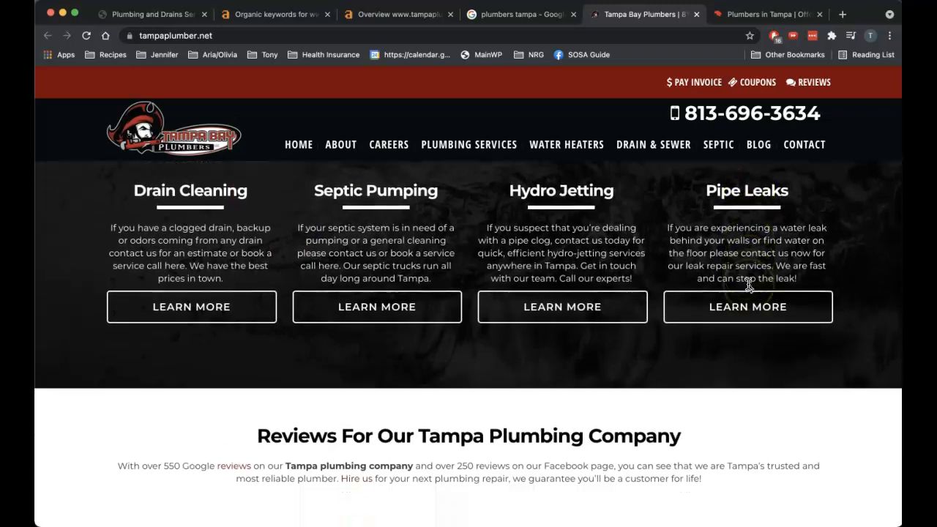
scroll("down", 3)
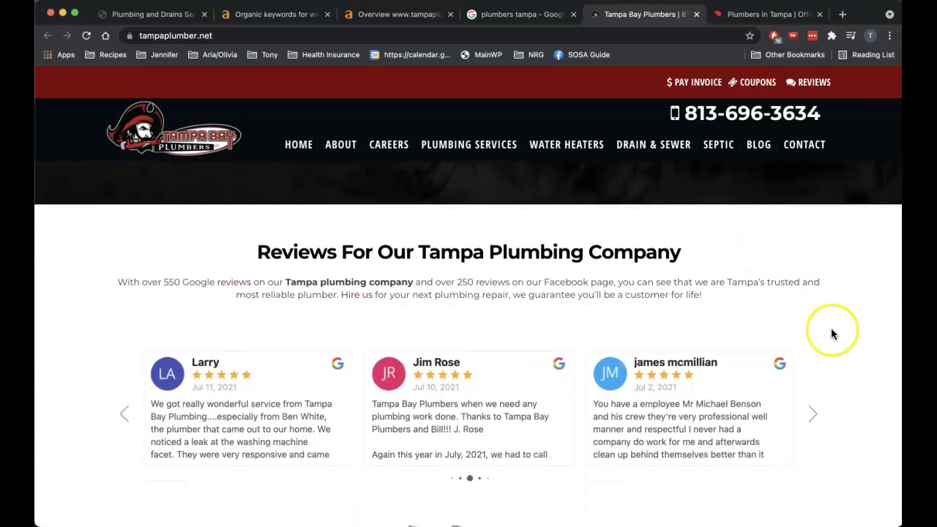
scroll("down", 3)
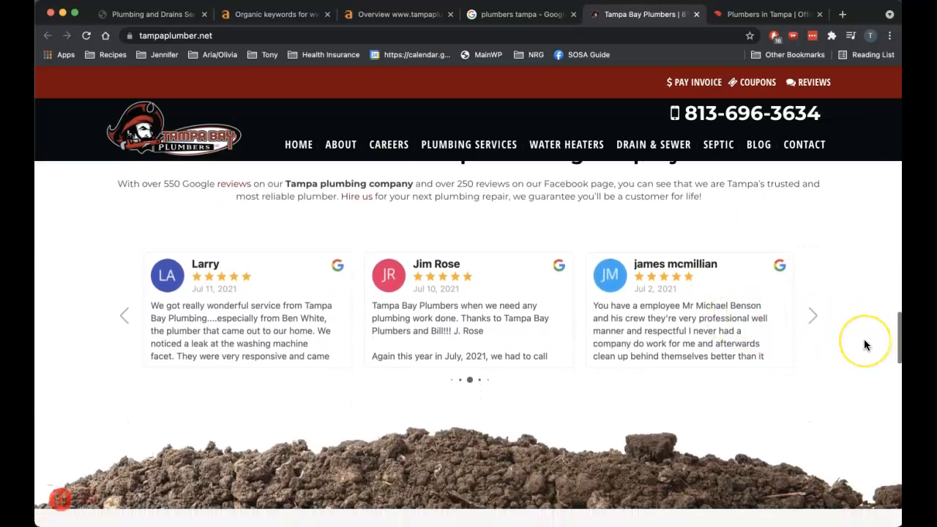
scroll("down", 3)
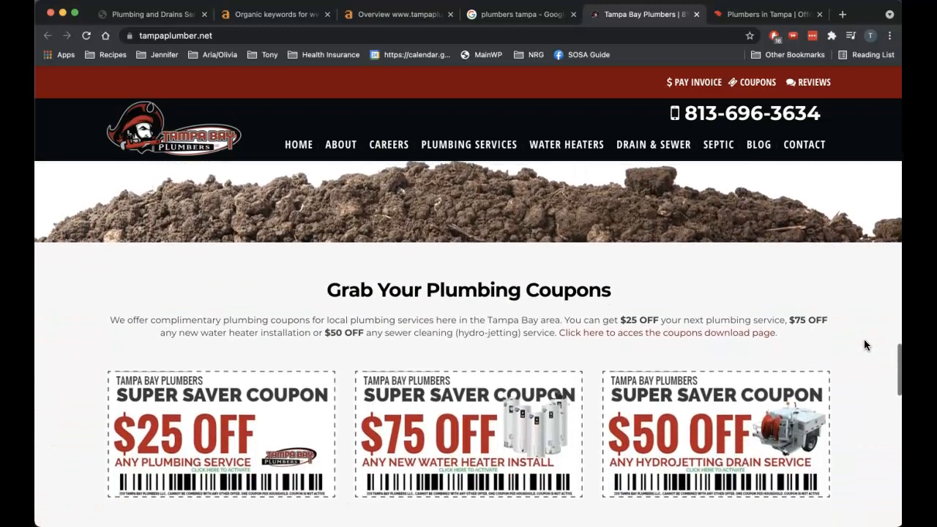
scroll("down", 3)
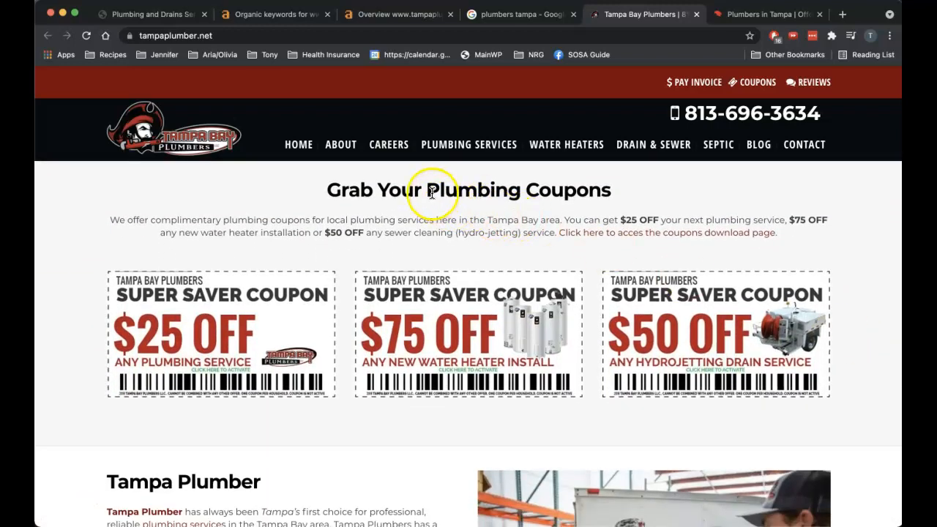
double_click(518, 190)
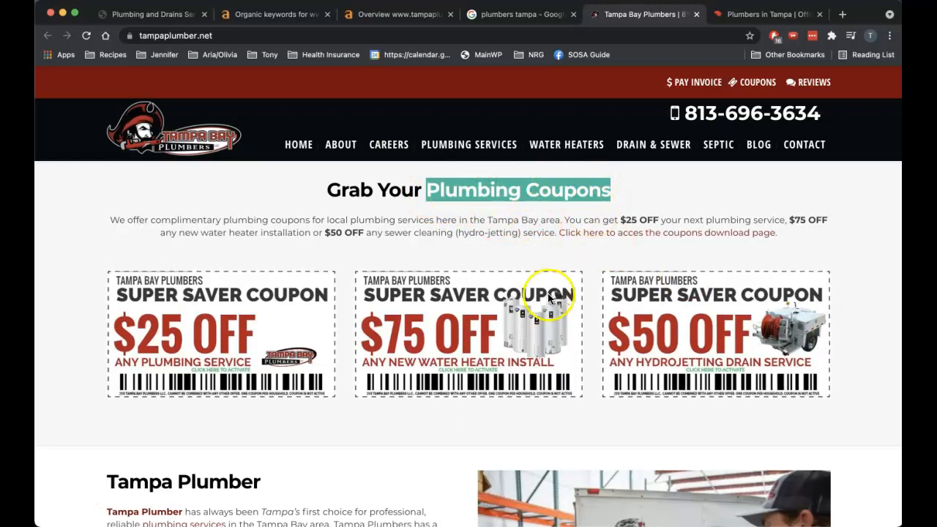
scroll("down", 3)
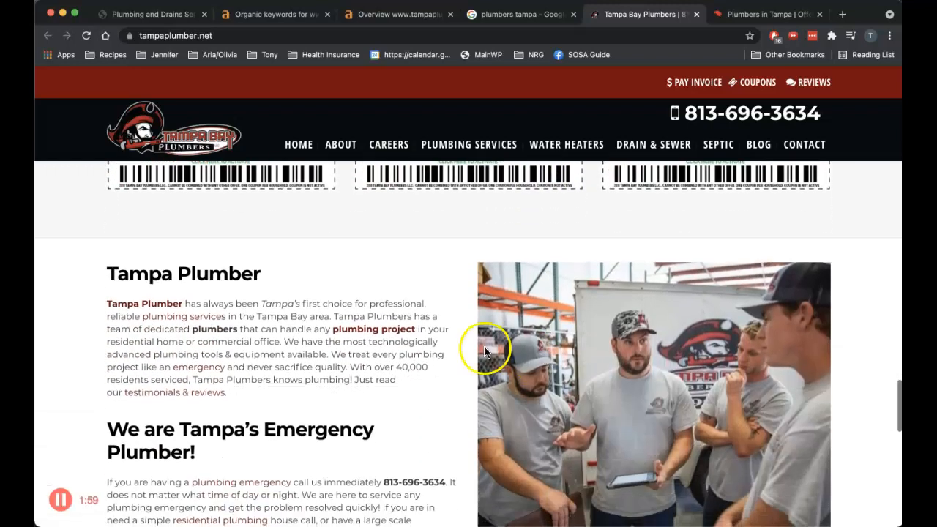
scroll("down", 3)
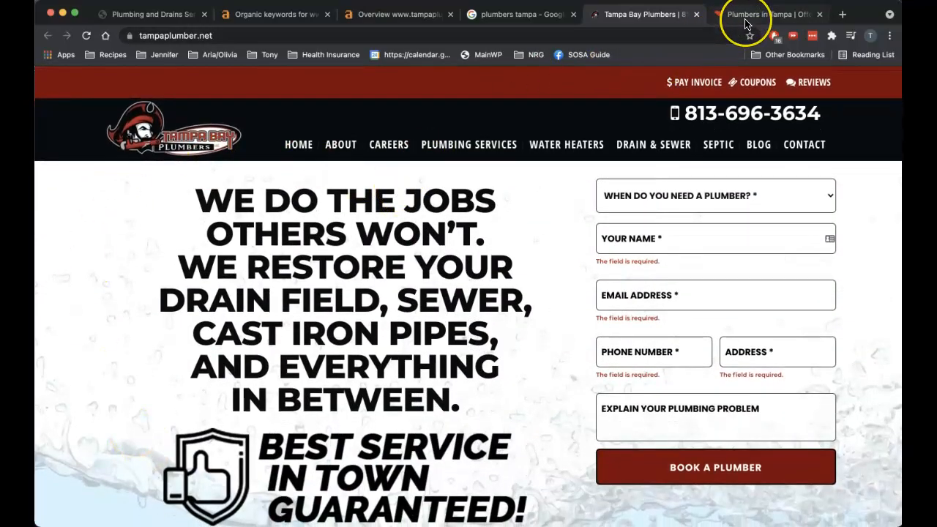
mouse_move(758, 12)
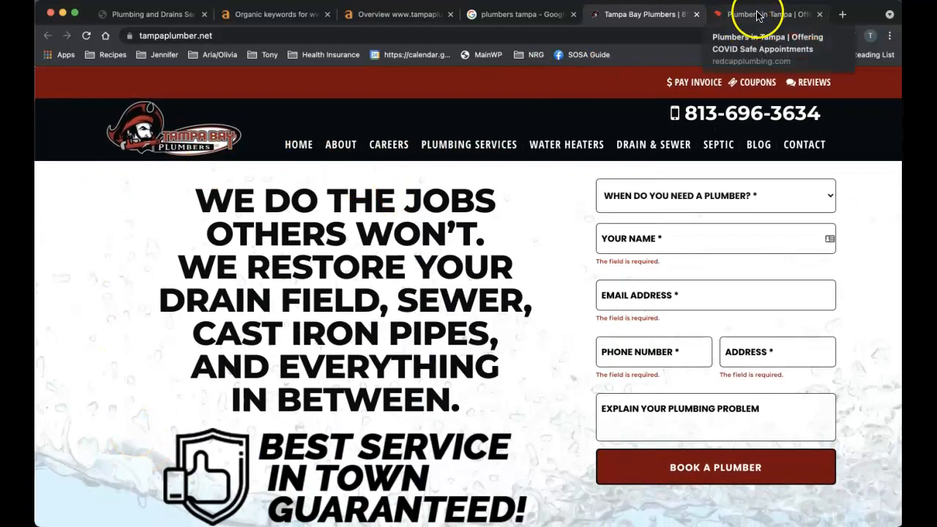
Review the Red Cap Plumbing & Air home page through reviews, guarantees and service area, returning to the top
left_click(776, 15)
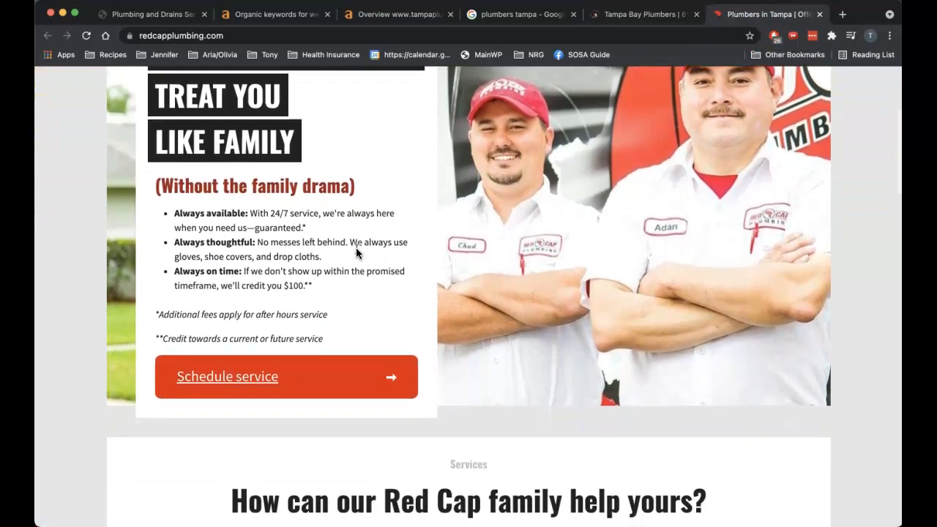
scroll("down", 3)
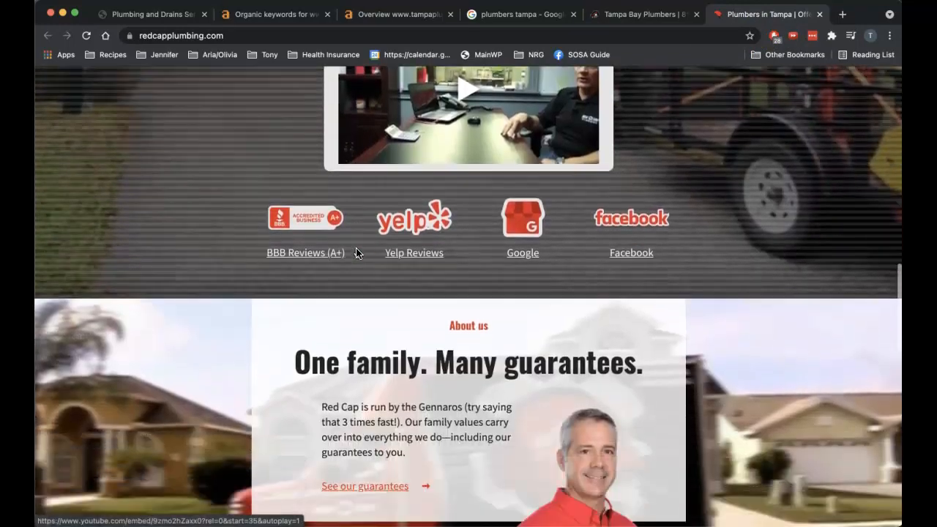
scroll("down", 3)
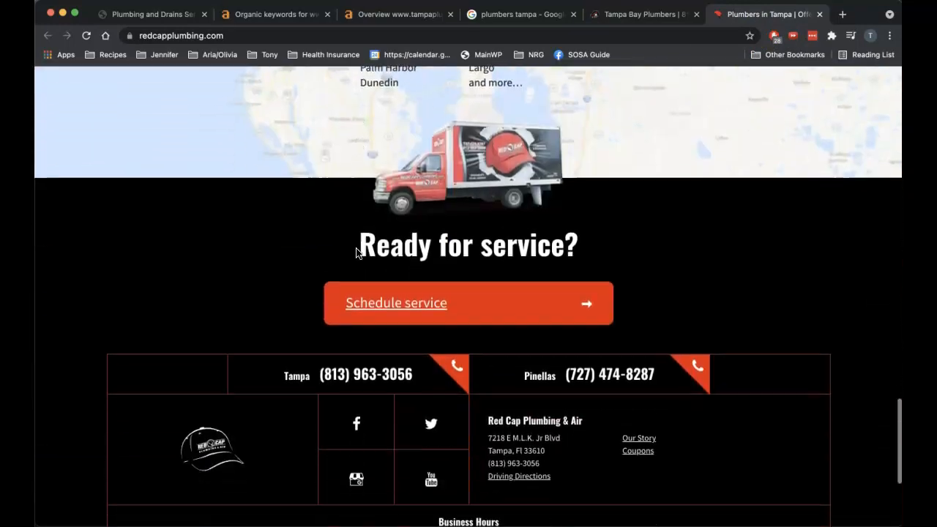
scroll("up", 3)
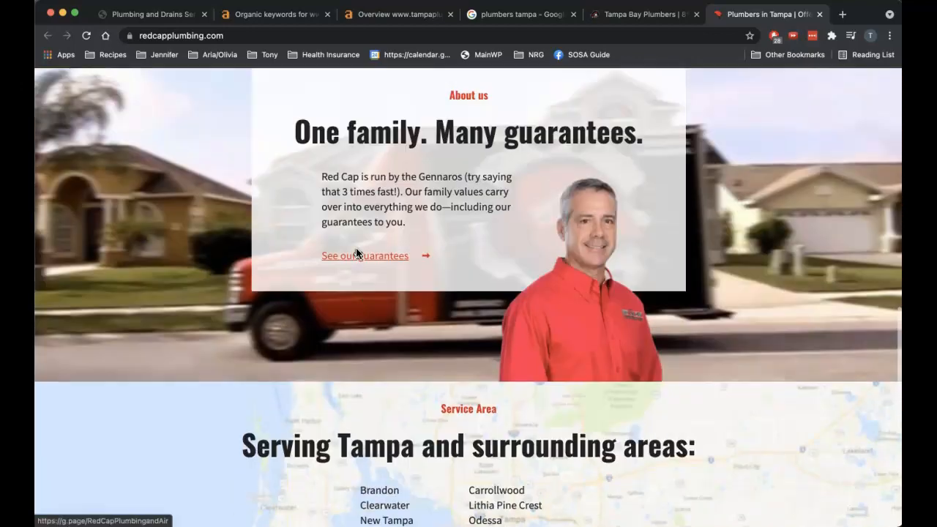
scroll("up", 3)
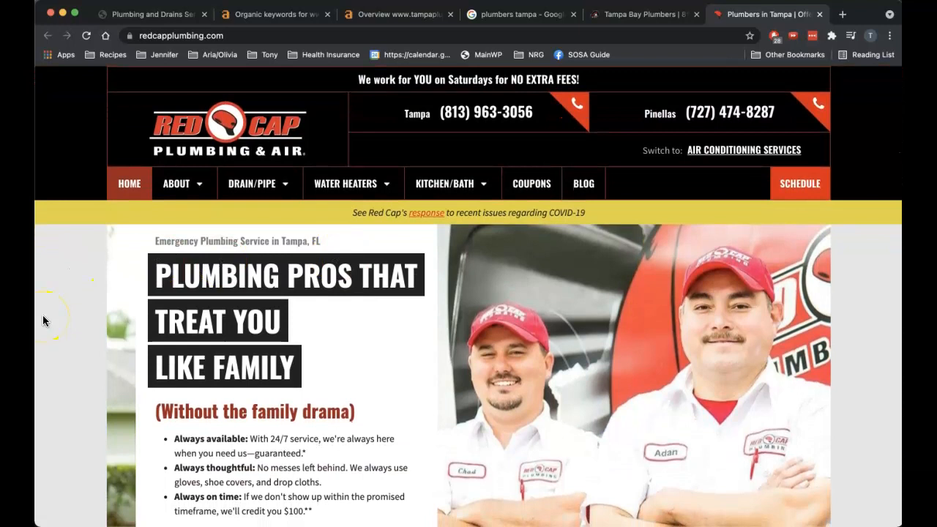
Show the 'plumbers tampa' Google results, scrolling past the ads and local map pack to the organic listings
left_click(523, 14)
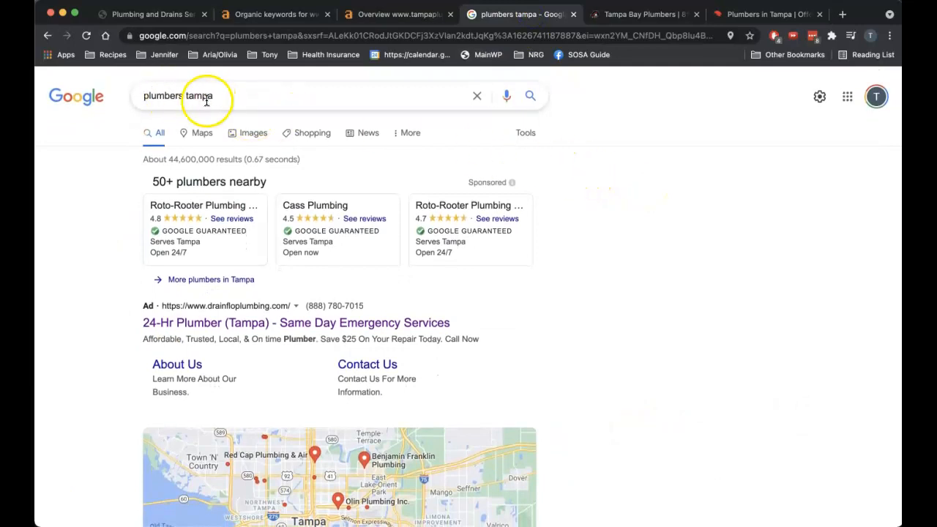
mouse_move(234, 122)
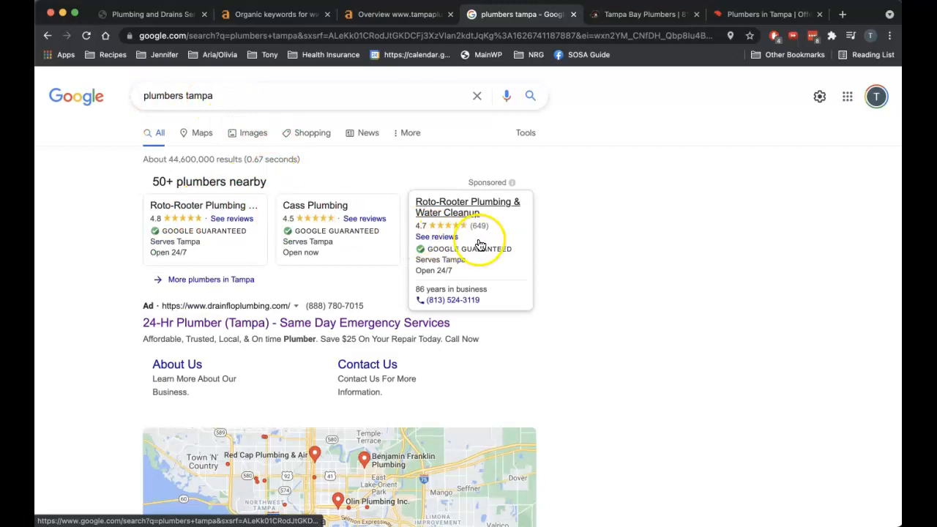
scroll("down", 3)
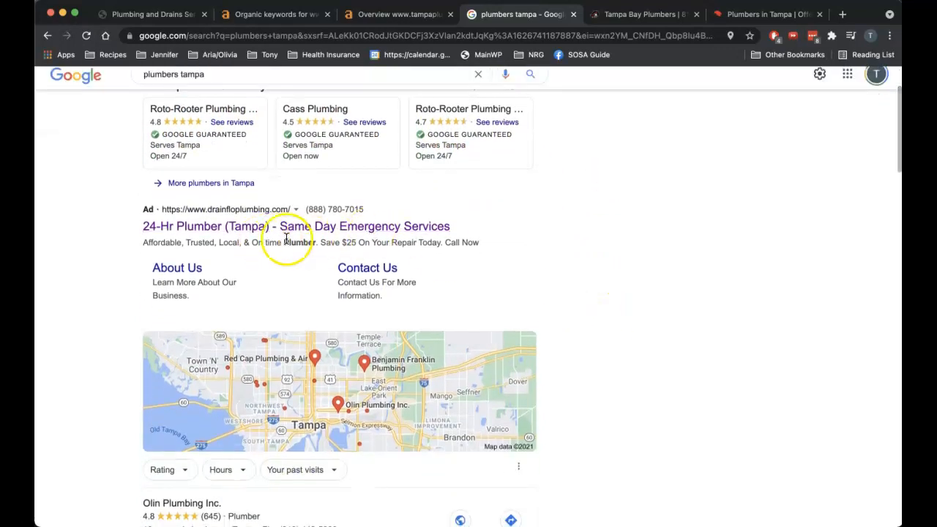
mouse_move(629, 319)
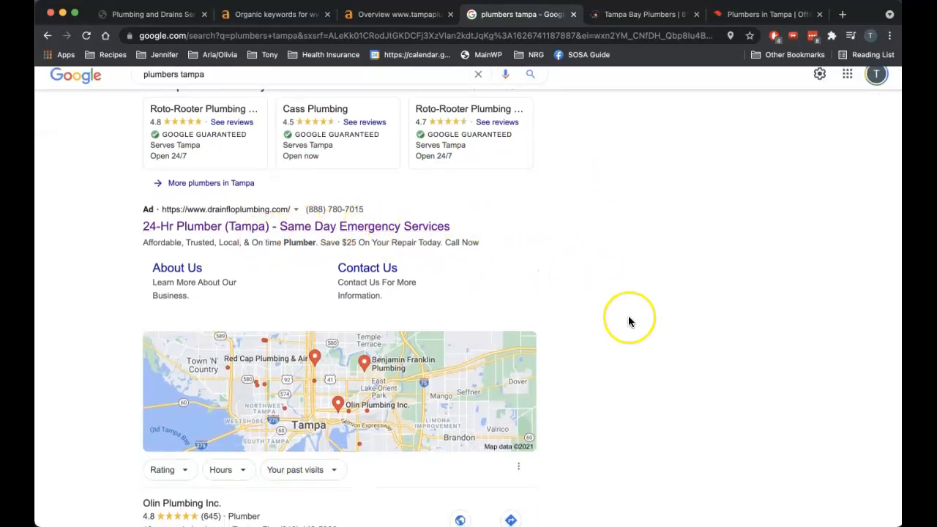
scroll("down", 3)
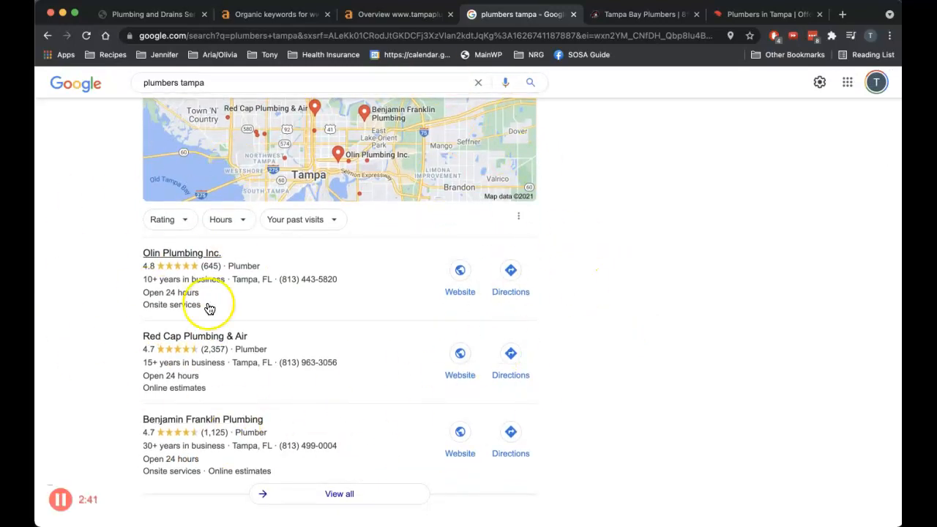
mouse_move(360, 421)
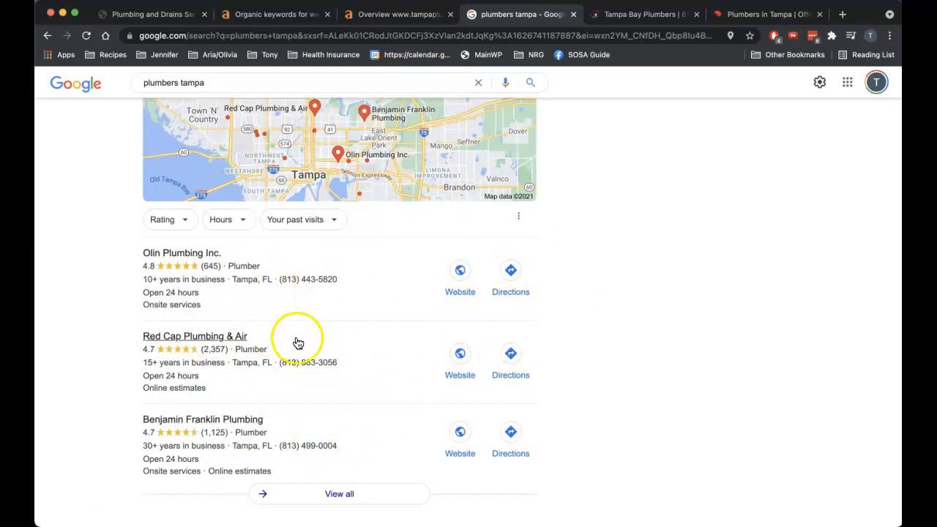
mouse_move(359, 349)
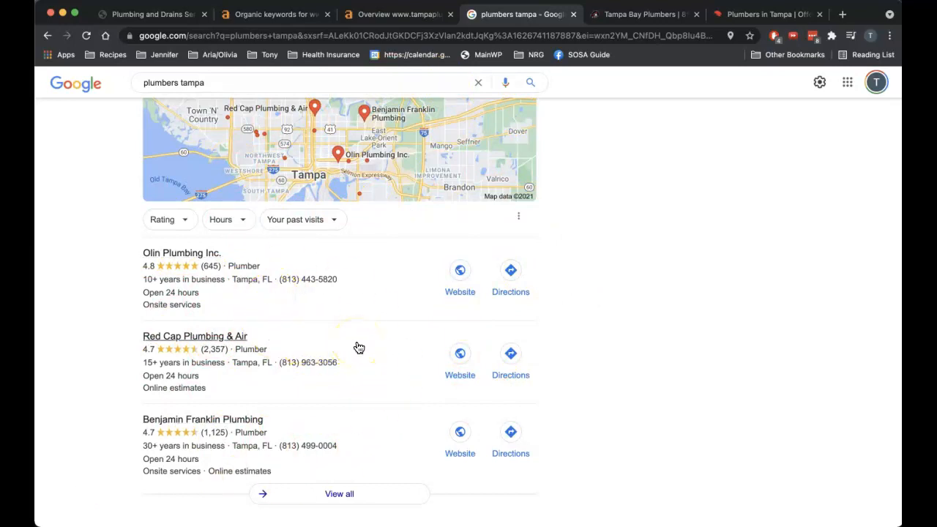
scroll("down", 3)
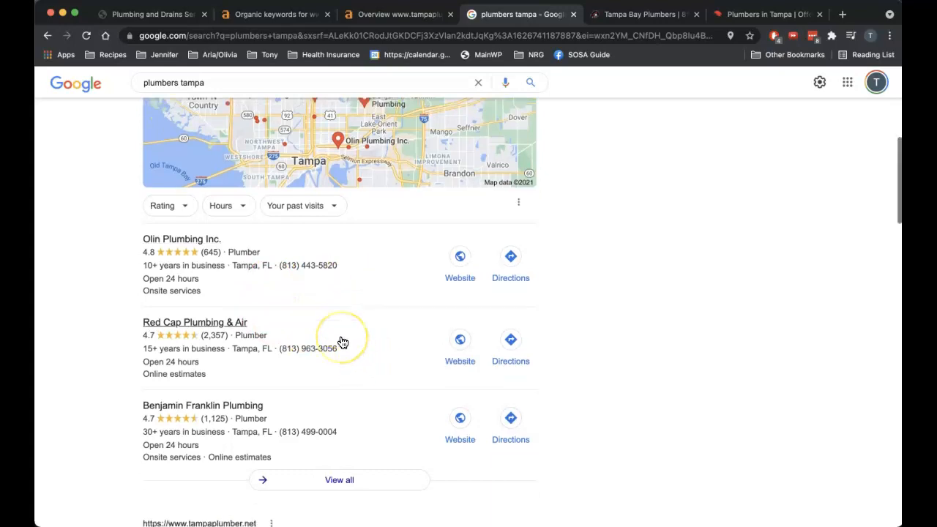
scroll("down", 3)
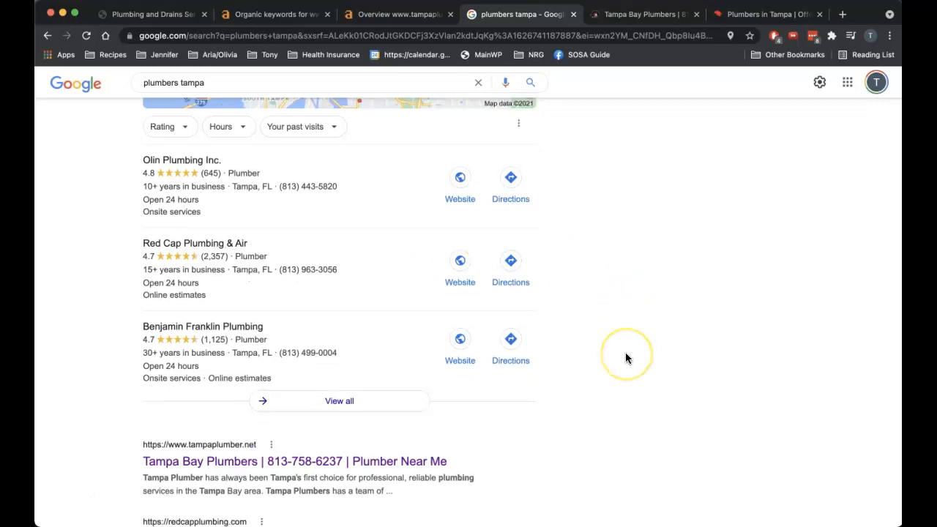
scroll("down", 3)
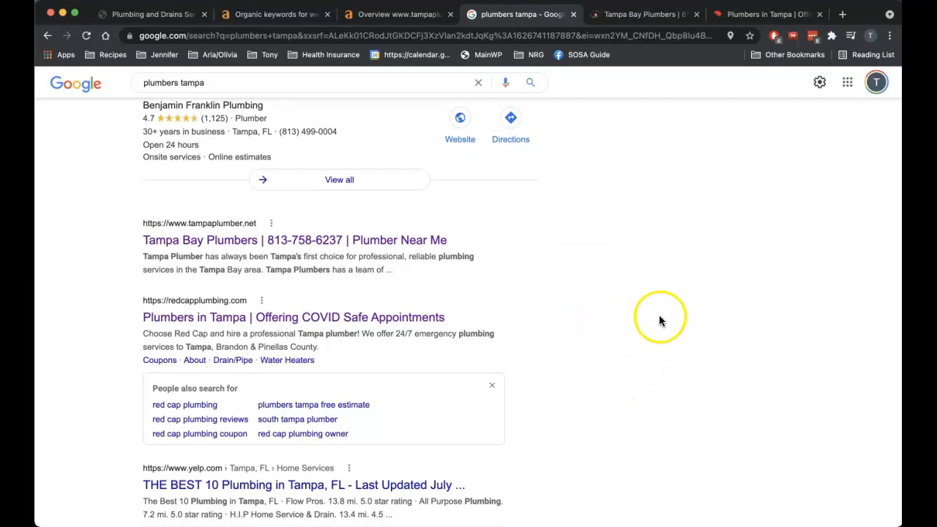
mouse_move(282, 248)
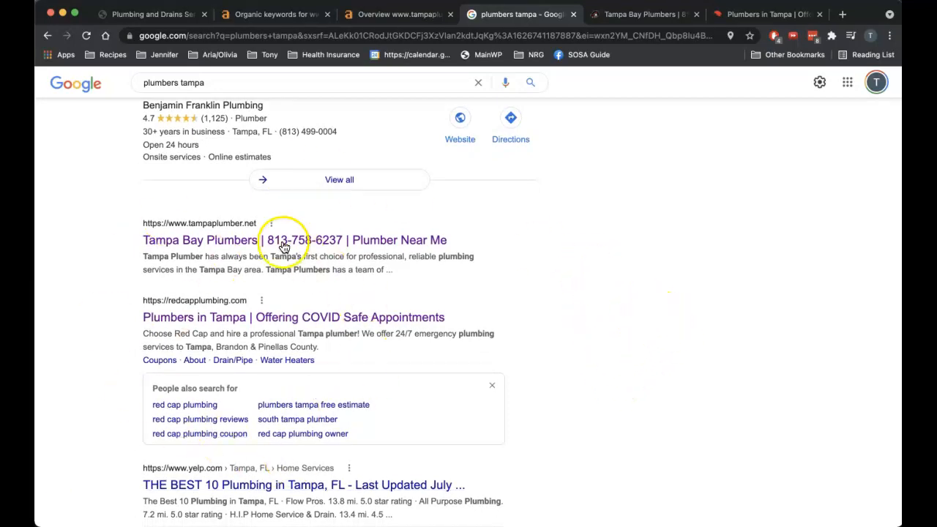
scroll("down", 3)
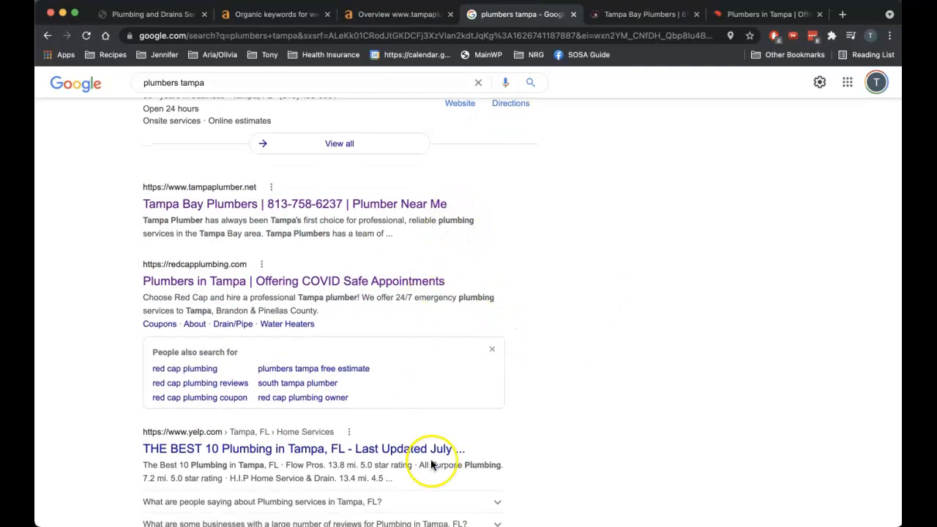
mouse_move(603, 215)
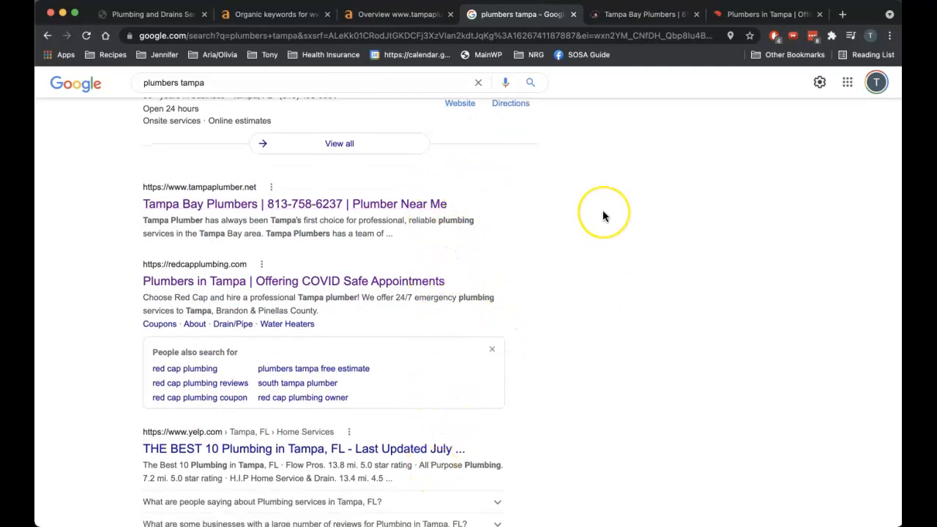
mouse_move(604, 215)
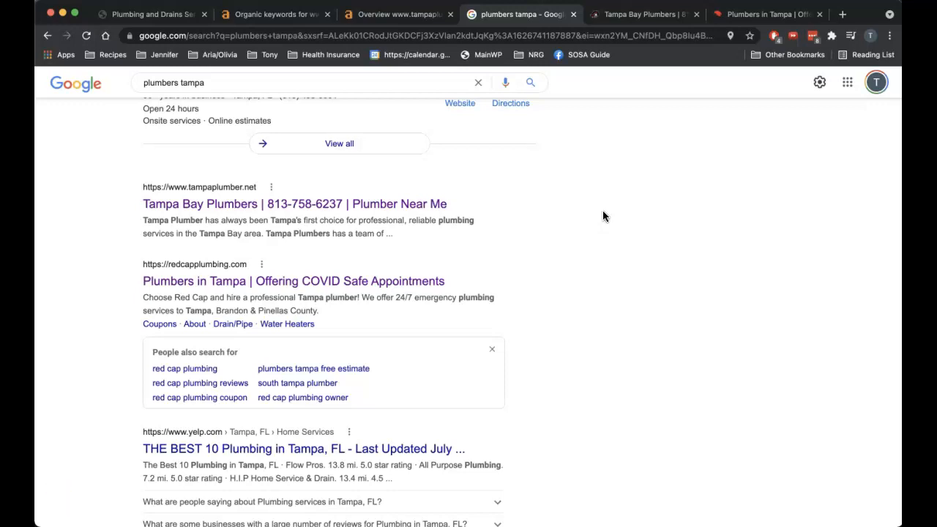
mouse_move(566, 194)
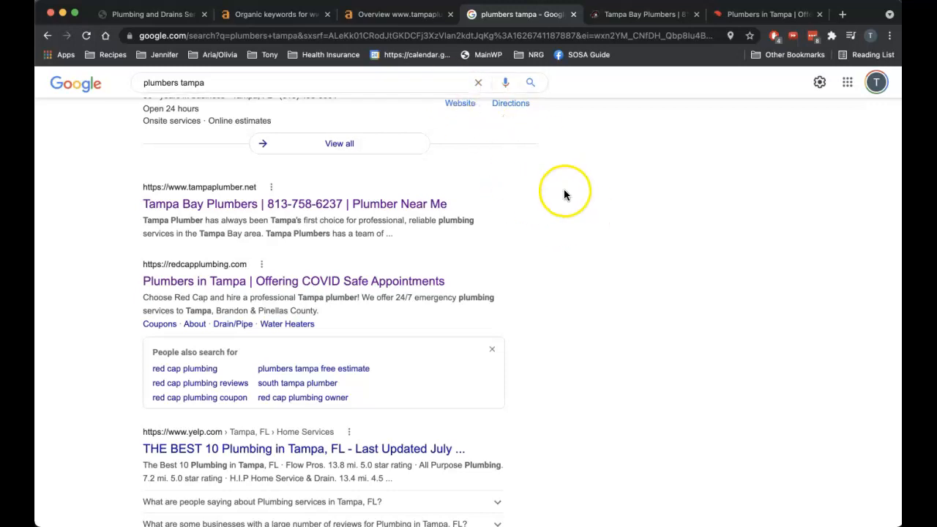
mouse_move(593, 237)
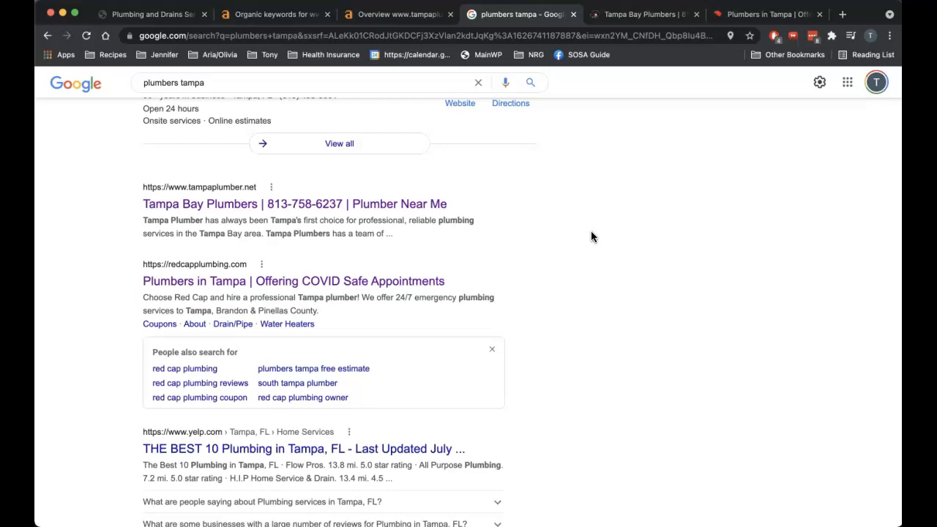
left_click(399, 14)
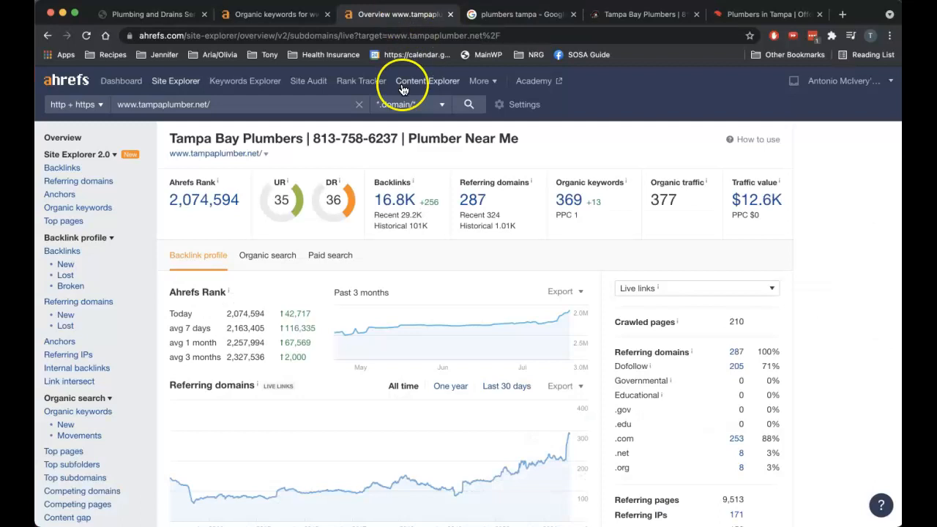
mouse_move(647, 170)
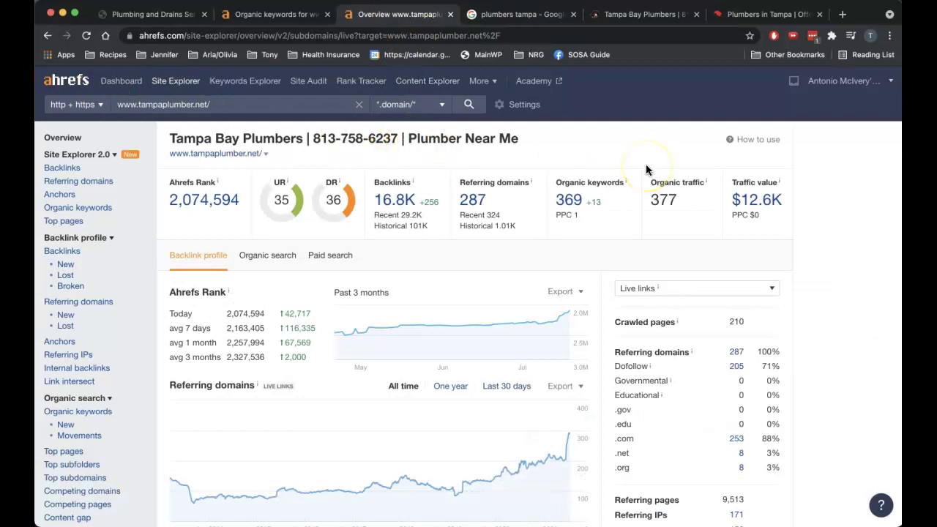
mouse_move(647, 169)
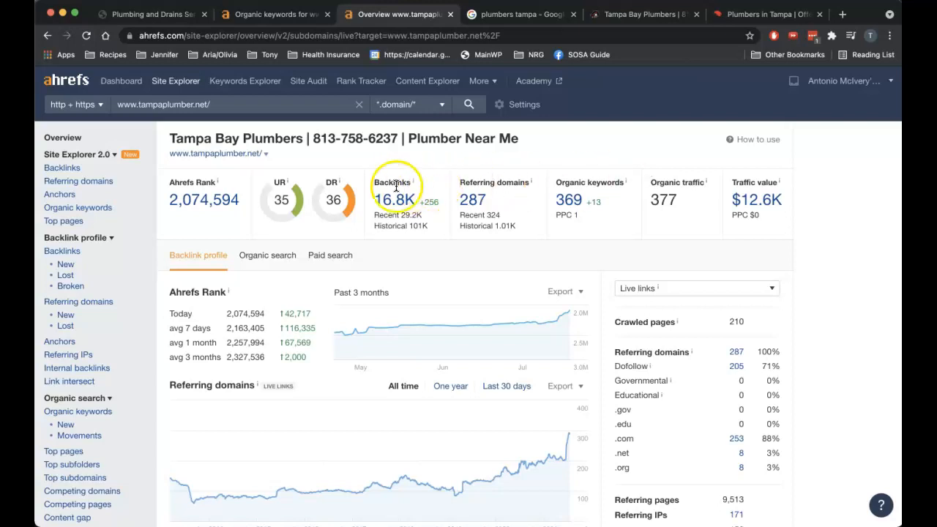
mouse_move(428, 213)
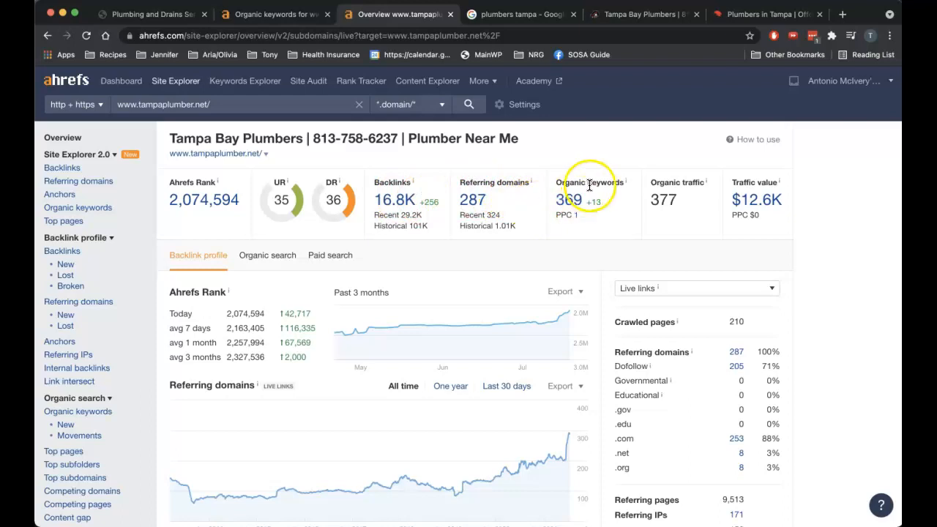
mouse_move(571, 202)
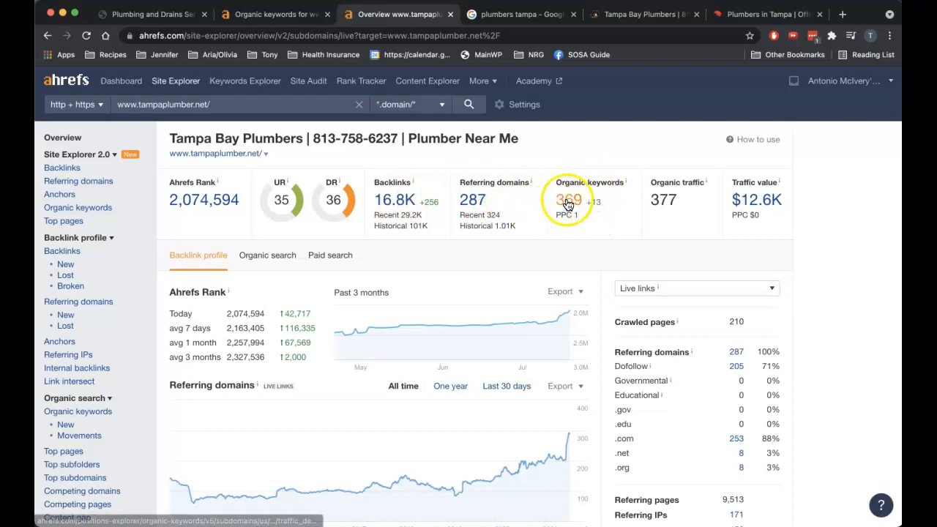
Open tampaplumber.net's Organic Keywords report (369 keywords), led by 'plumbers tampa' at position 1
left_click(568, 199)
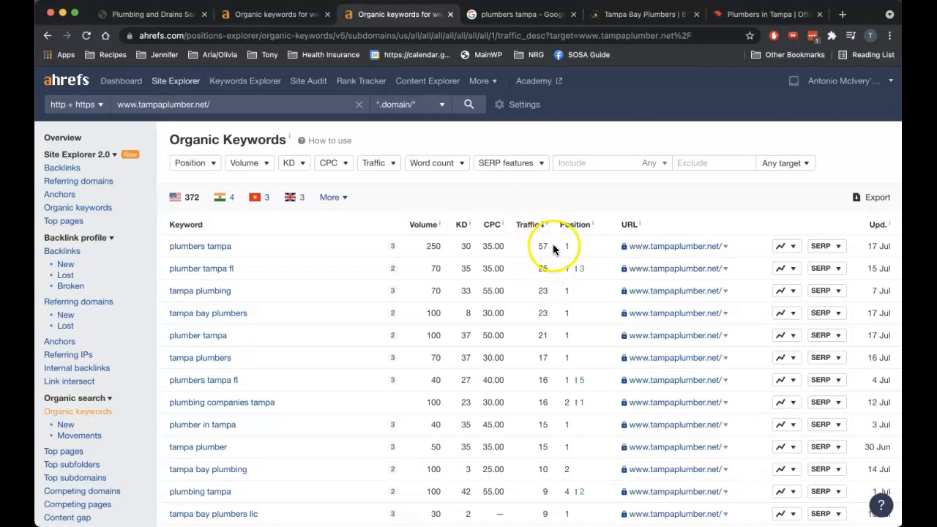
mouse_move(218, 254)
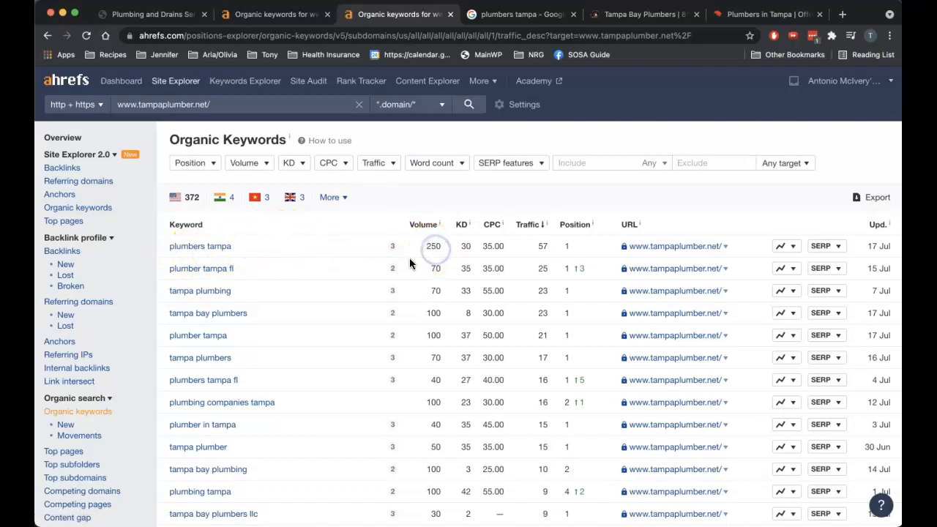
mouse_move(233, 274)
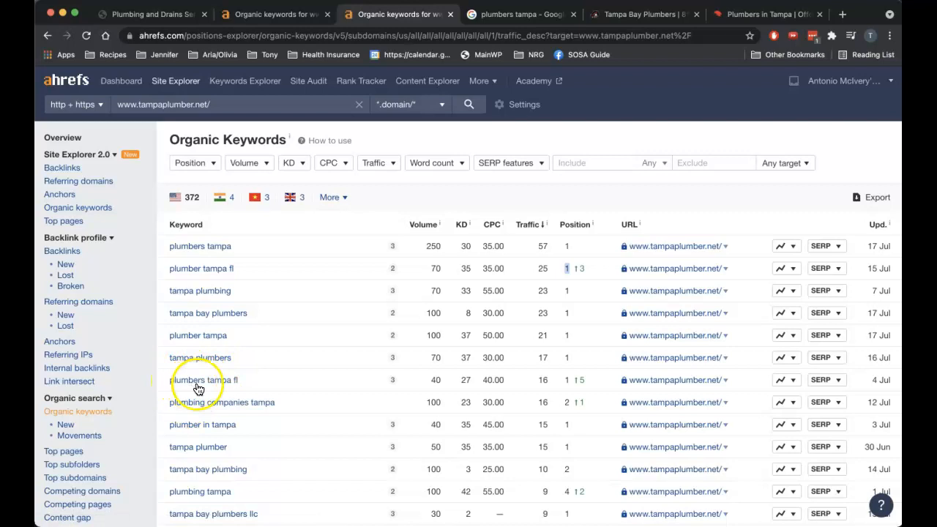
mouse_move(205, 430)
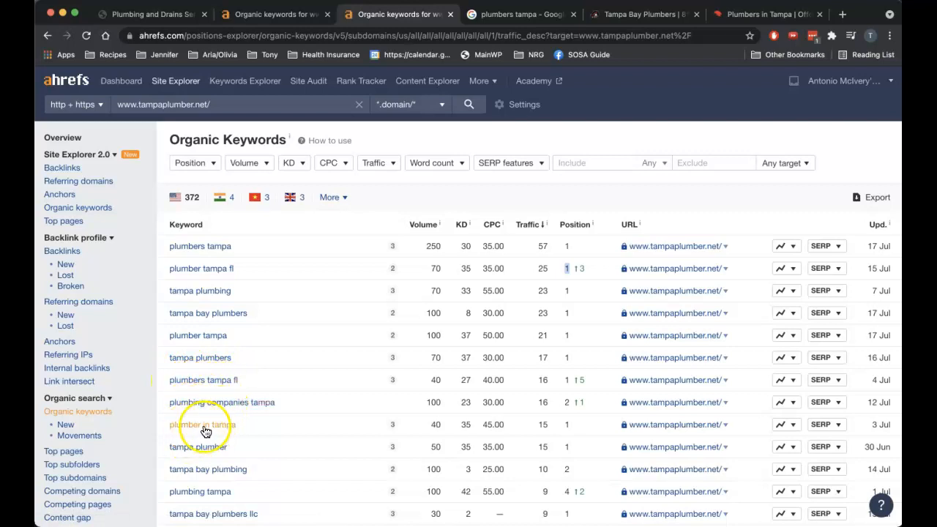
mouse_move(541, 442)
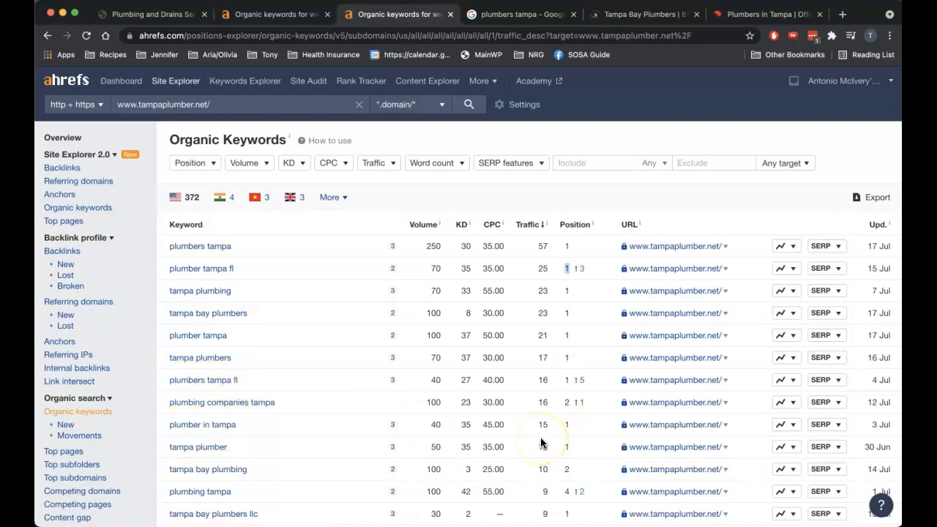
scroll("down", 3)
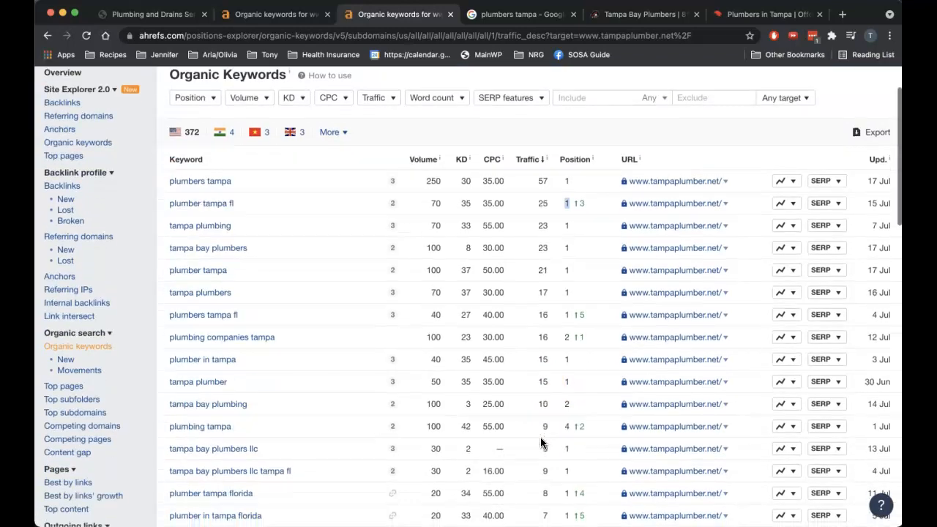
mouse_move(578, 336)
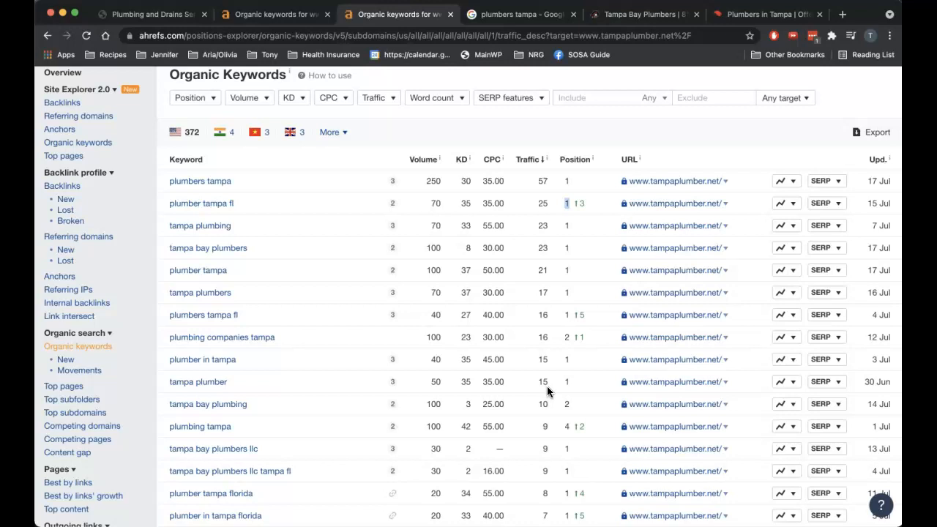
Show the Ahrefs Site Explorer overview for thecleanplumbers.com (DR 16, 978 backlinks)
left_click(278, 15)
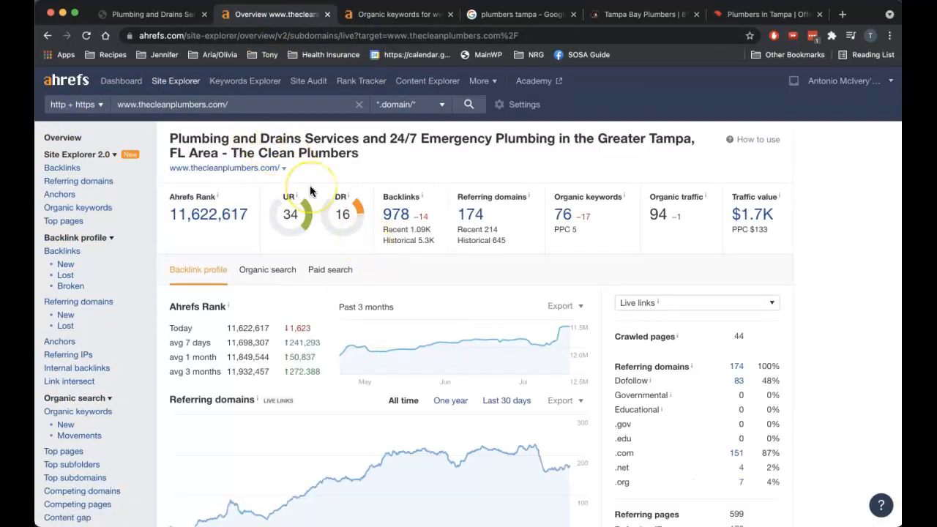
mouse_move(371, 202)
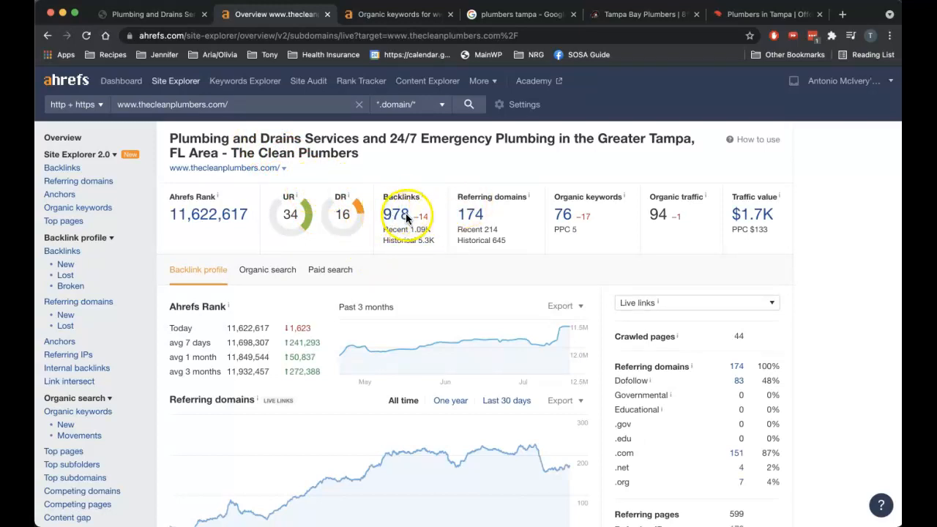
mouse_move(462, 214)
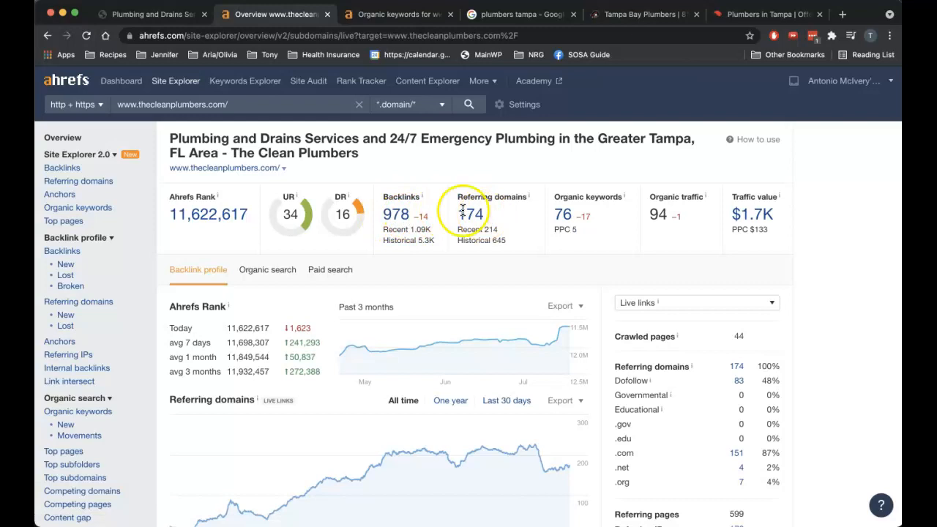
mouse_move(551, 204)
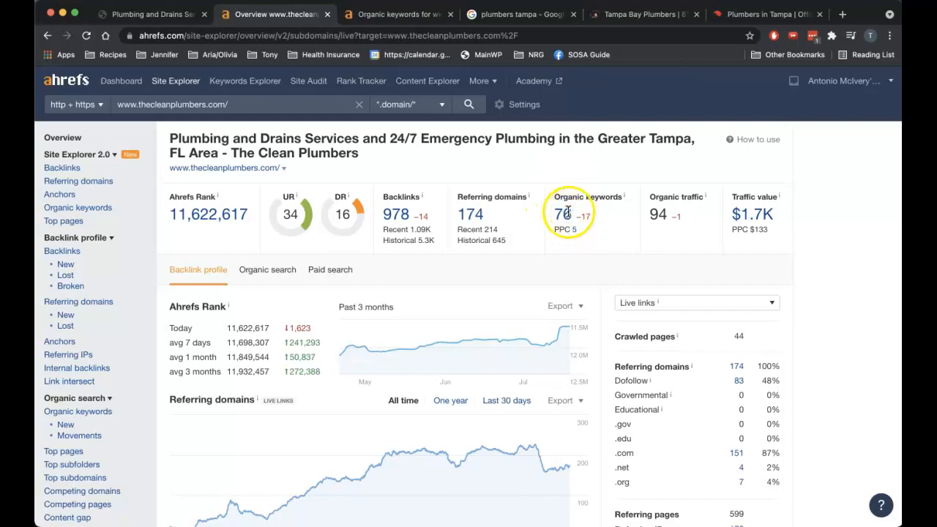
Open thecleanplumbers.com's Organic Keywords report (76 keywords), with 'plumbers tampa' ranking at 24
left_click(568, 213)
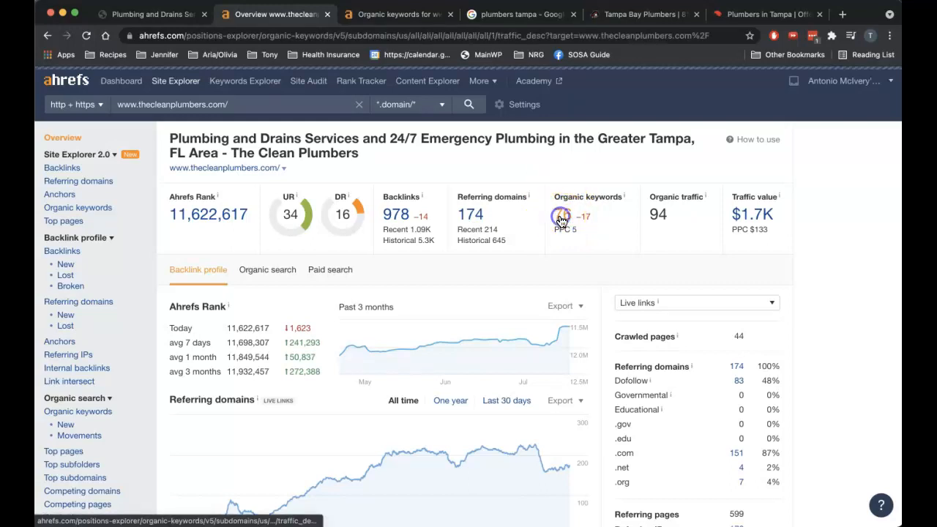
left_click(562, 220)
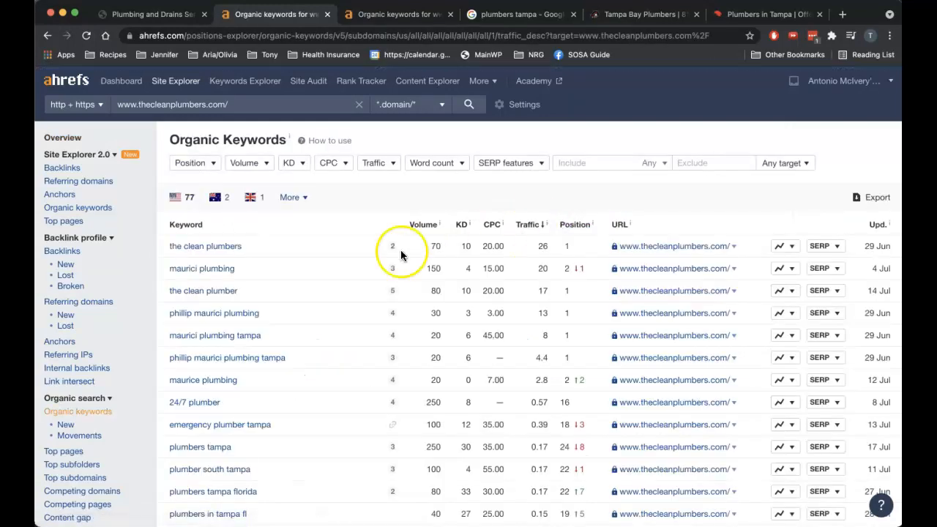
mouse_move(346, 256)
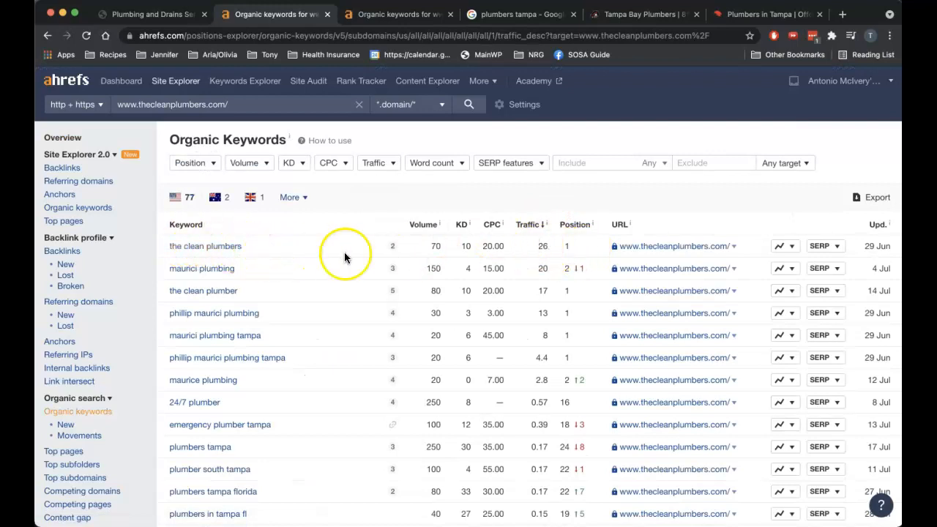
mouse_move(218, 311)
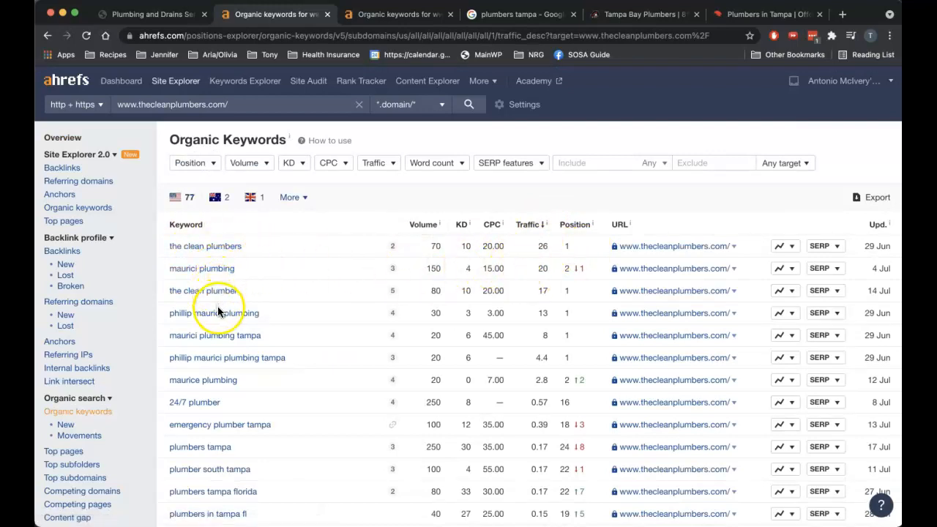
scroll("down", 3)
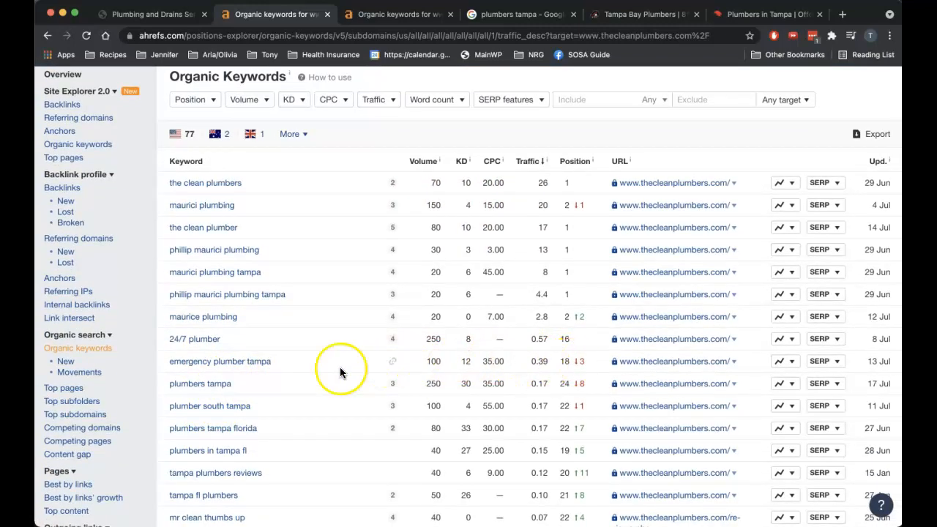
mouse_move(435, 383)
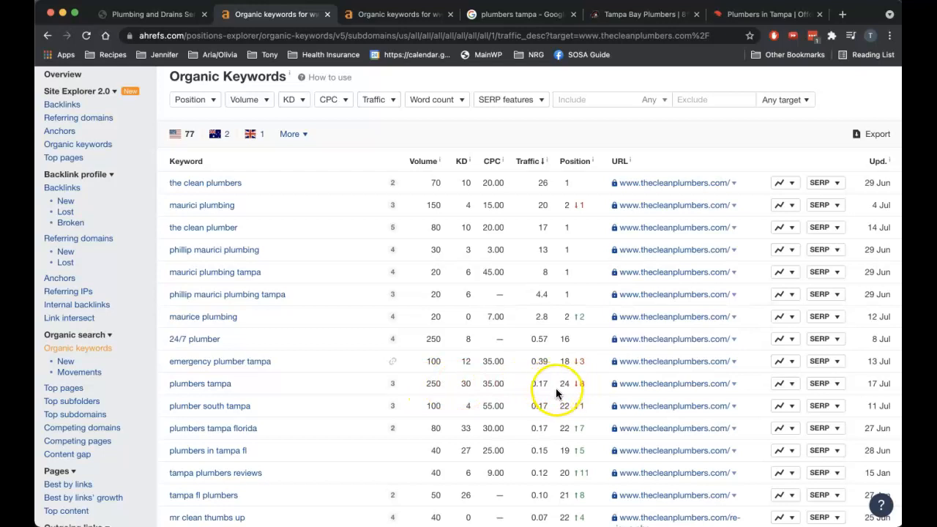
mouse_move(205, 427)
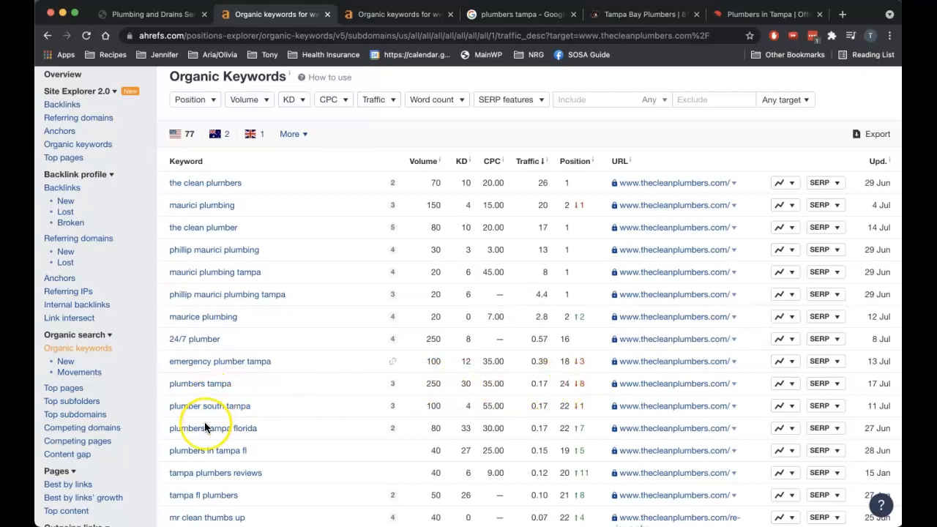
scroll("down", 3)
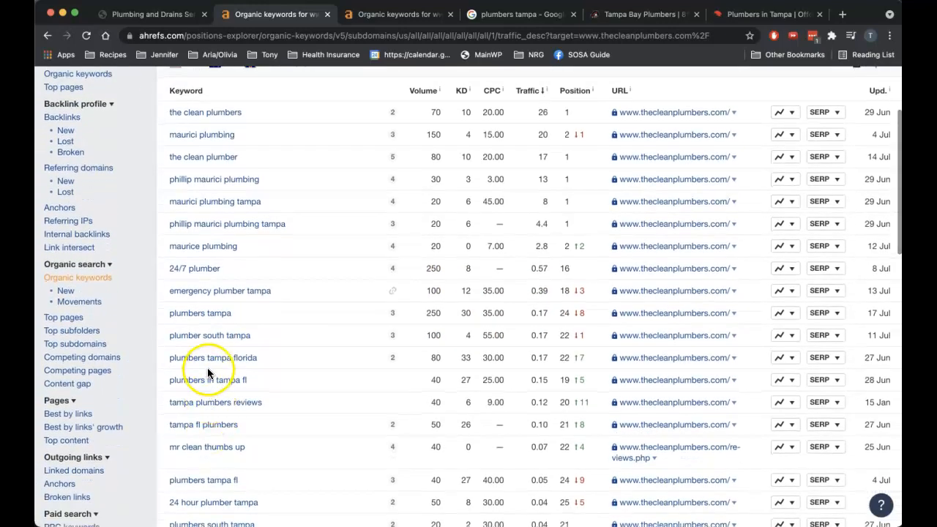
mouse_move(436, 357)
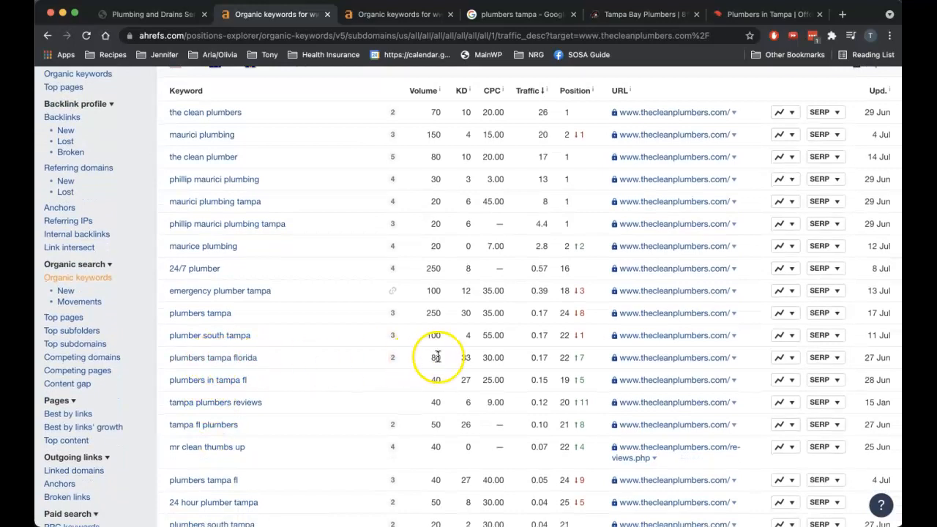